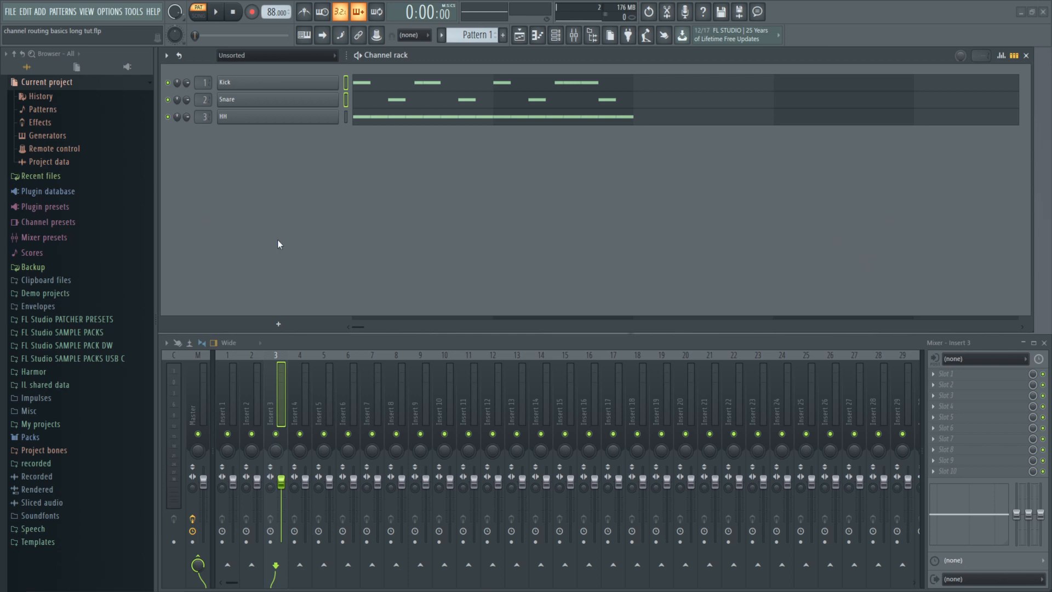
mouse_move(424, 99)
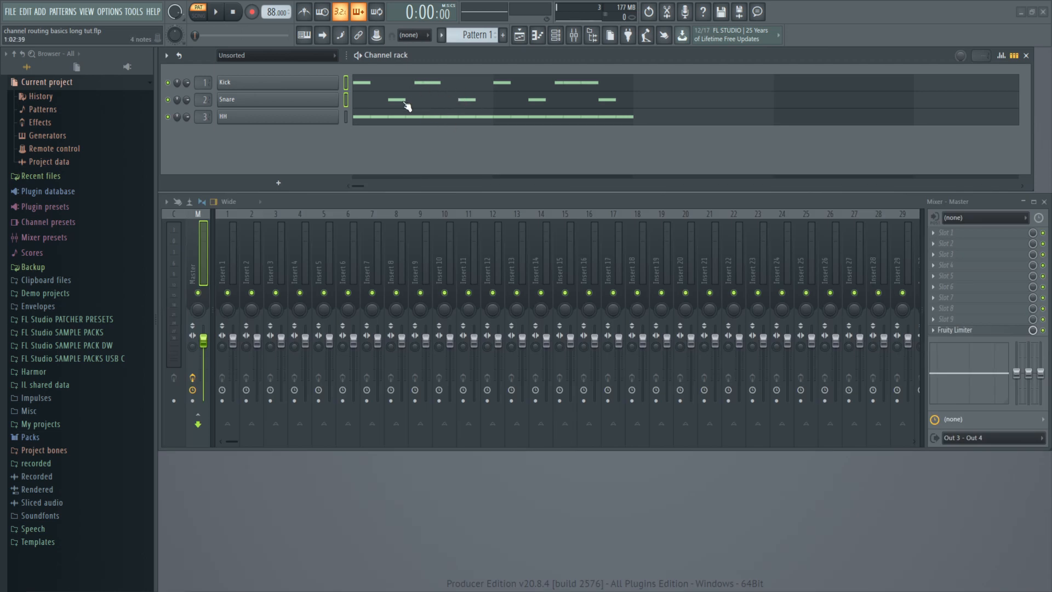
mouse_move(385, 108)
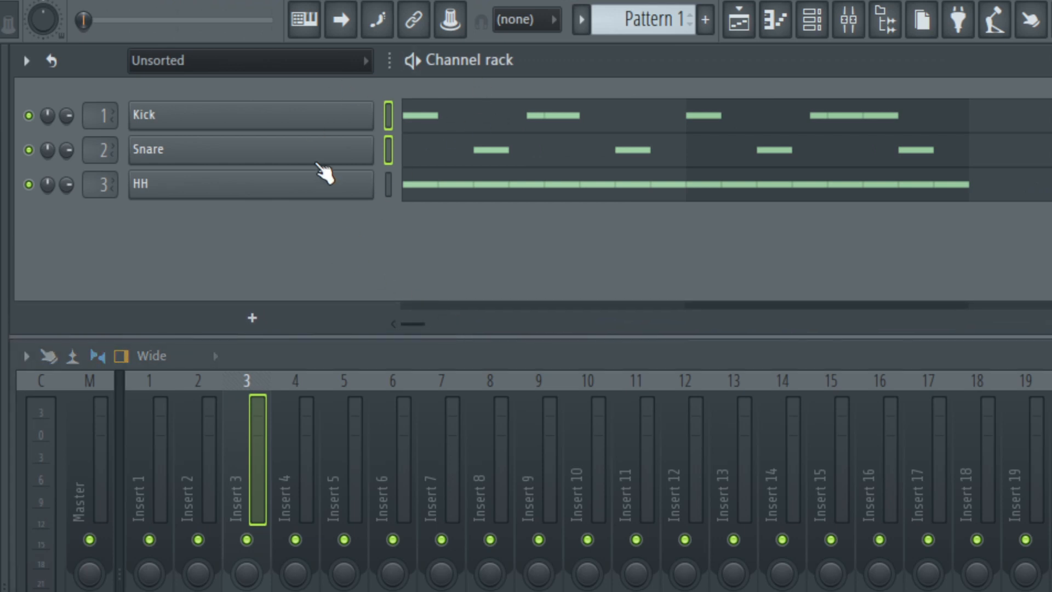
mouse_move(268, 201)
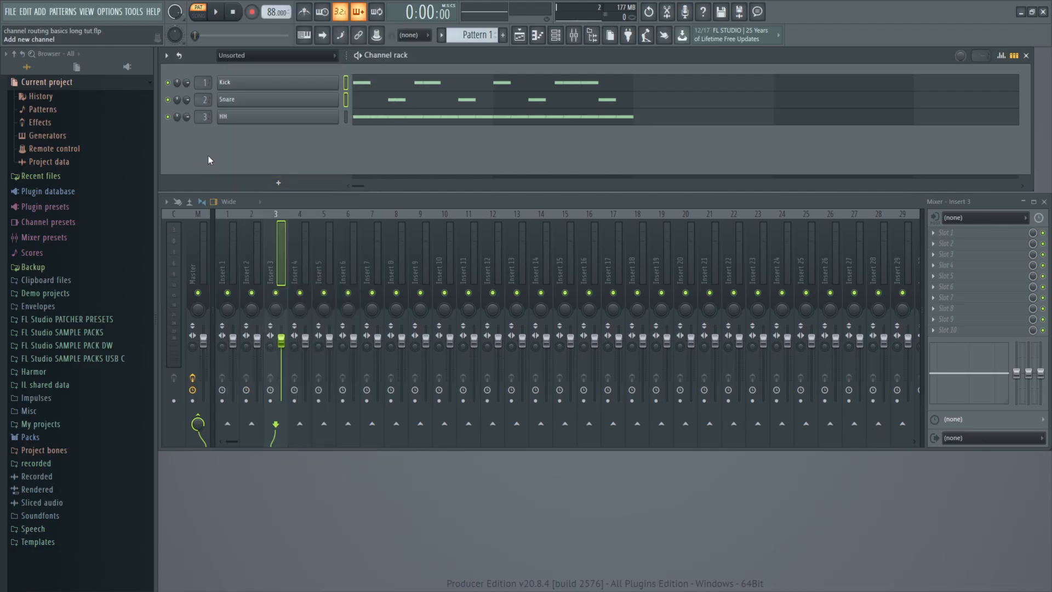
mouse_move(242, 159)
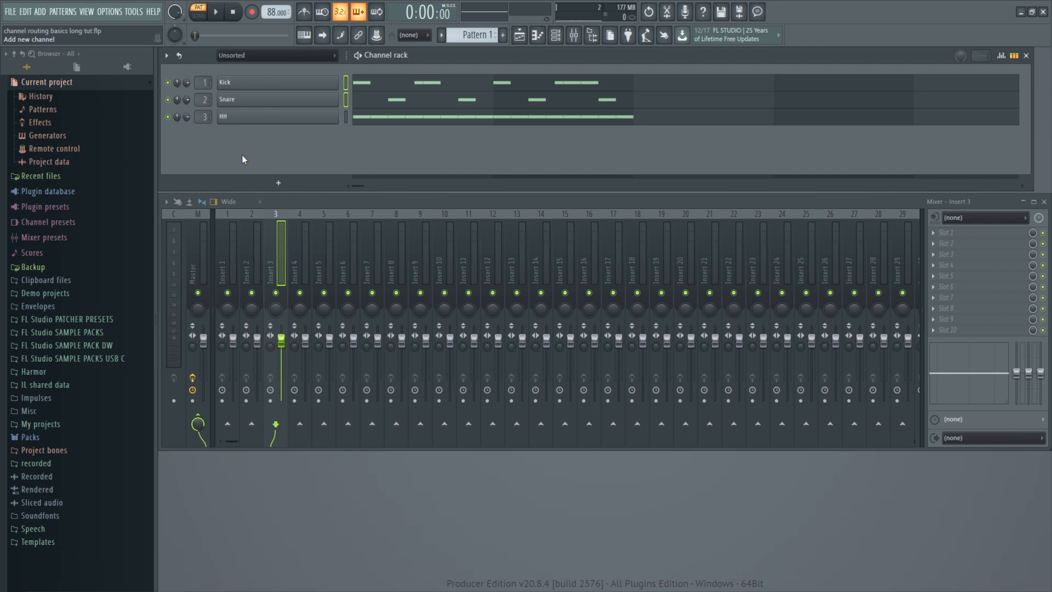
mouse_move(342, 272)
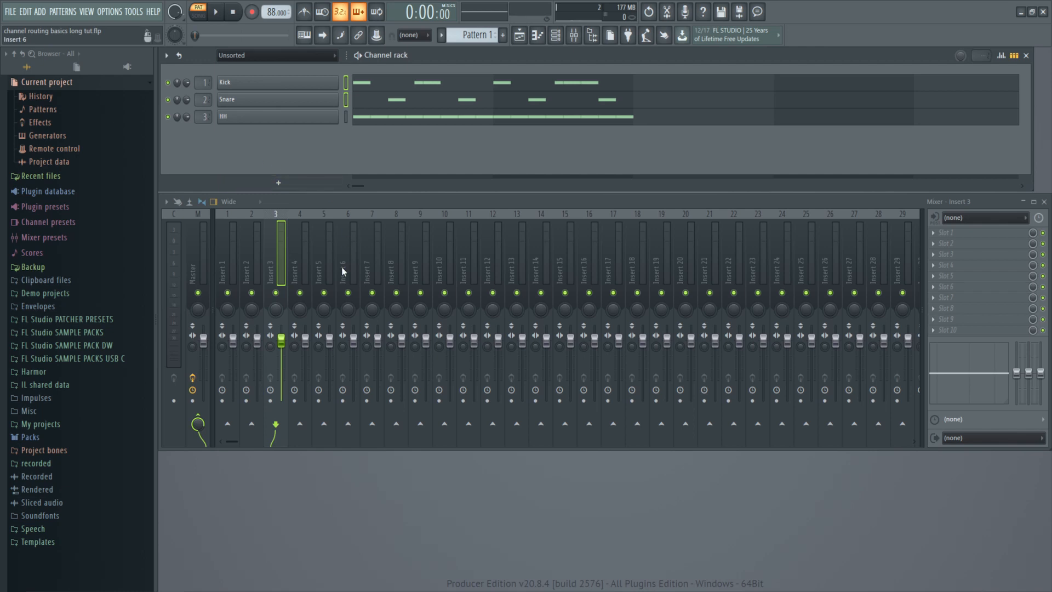
Step: Add an FL Keys instrument as a fourth channel in the Channel Rack
left_click(42, 12)
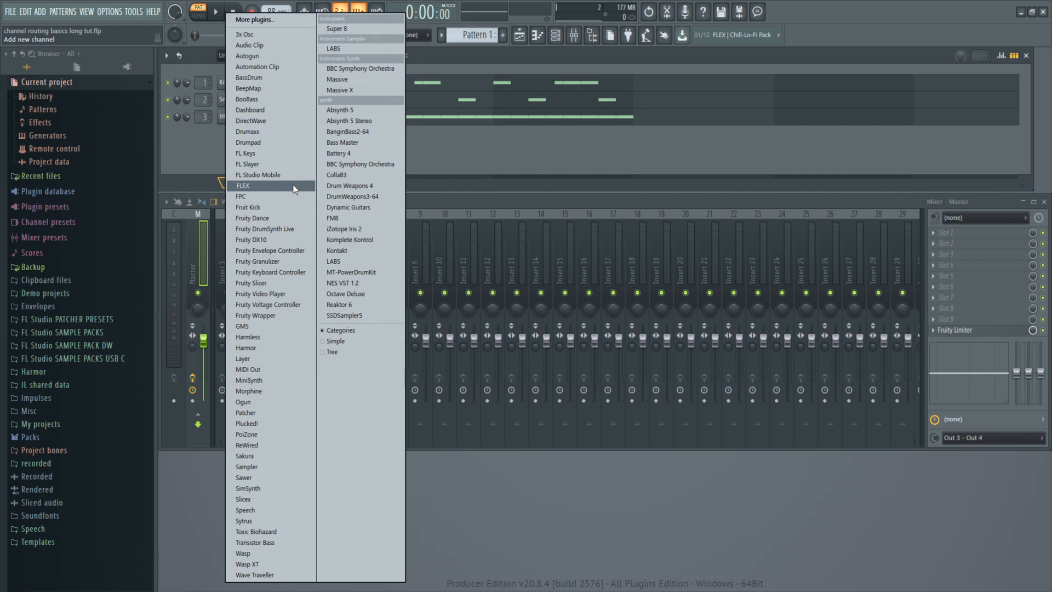
left_click(246, 153)
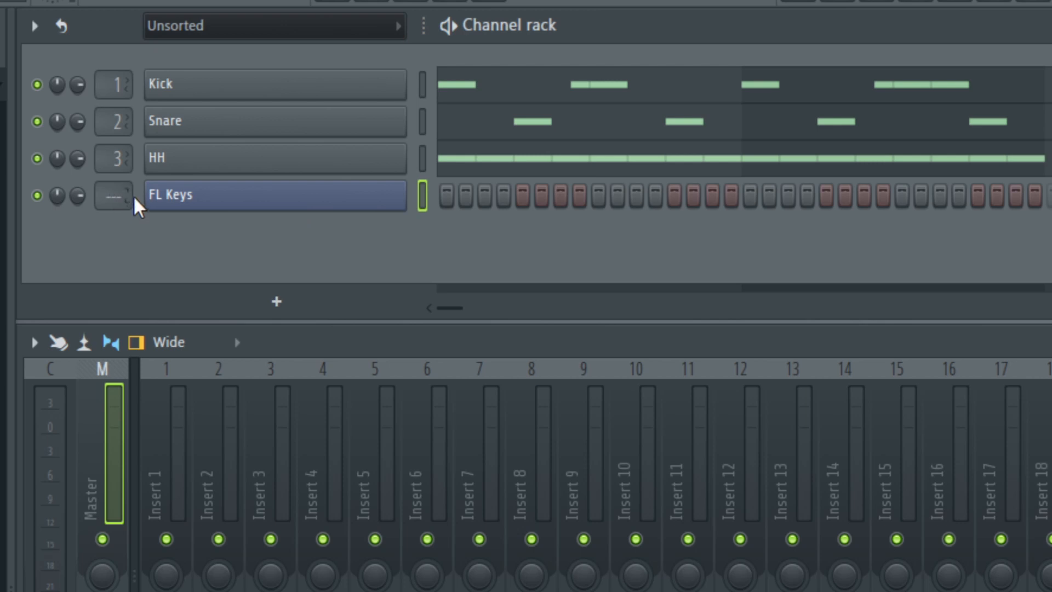
mouse_move(268, 182)
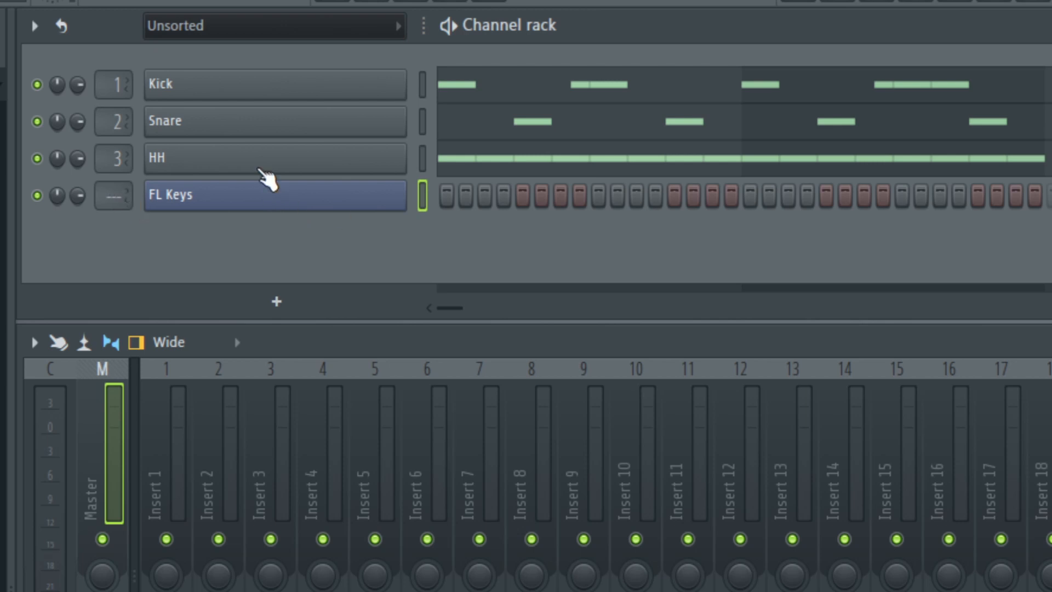
mouse_move(168, 164)
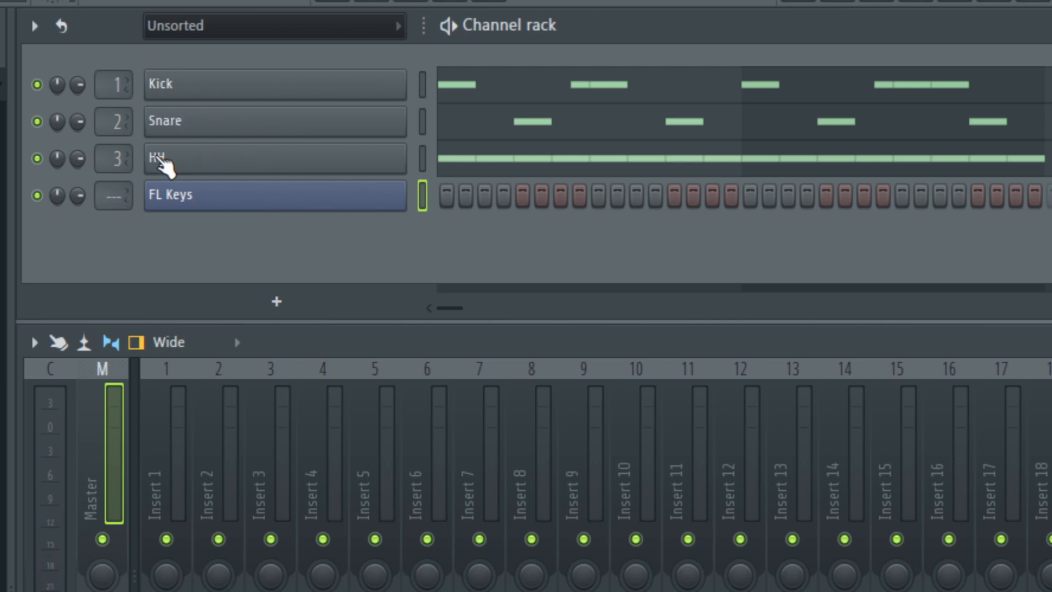
mouse_move(141, 100)
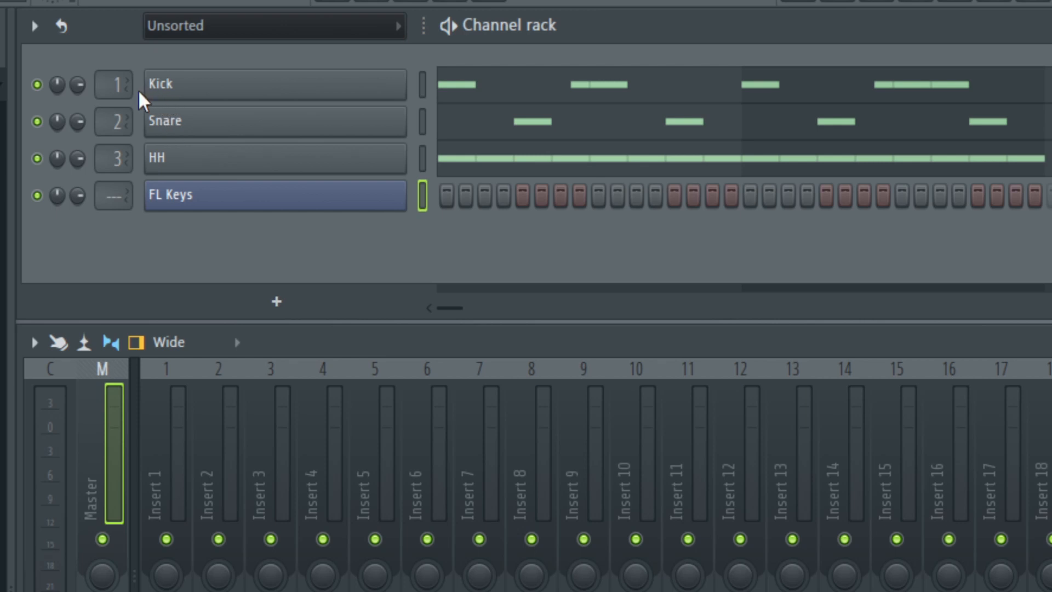
mouse_move(124, 155)
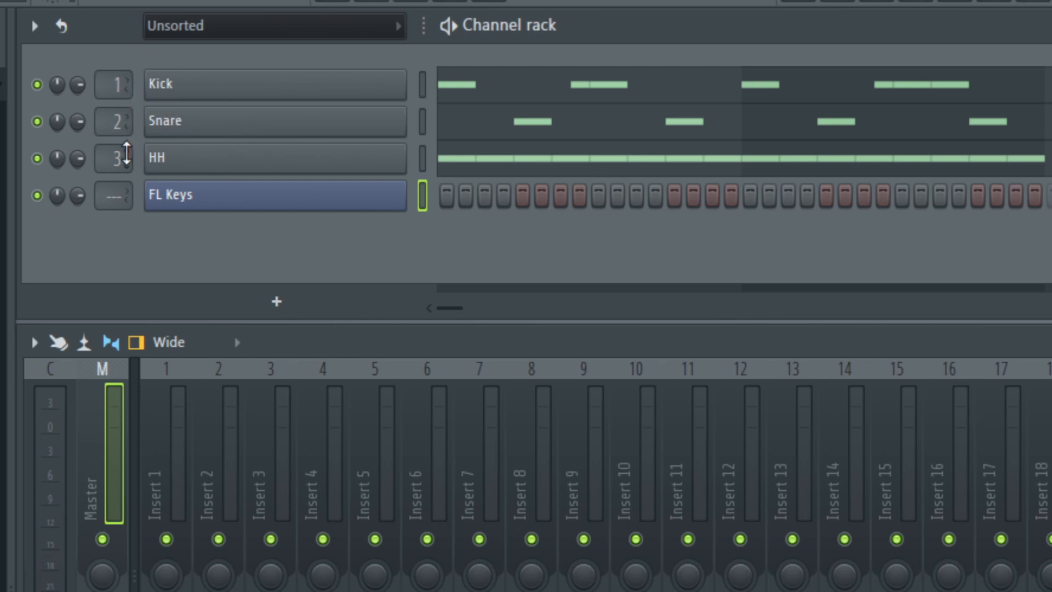
mouse_move(171, 422)
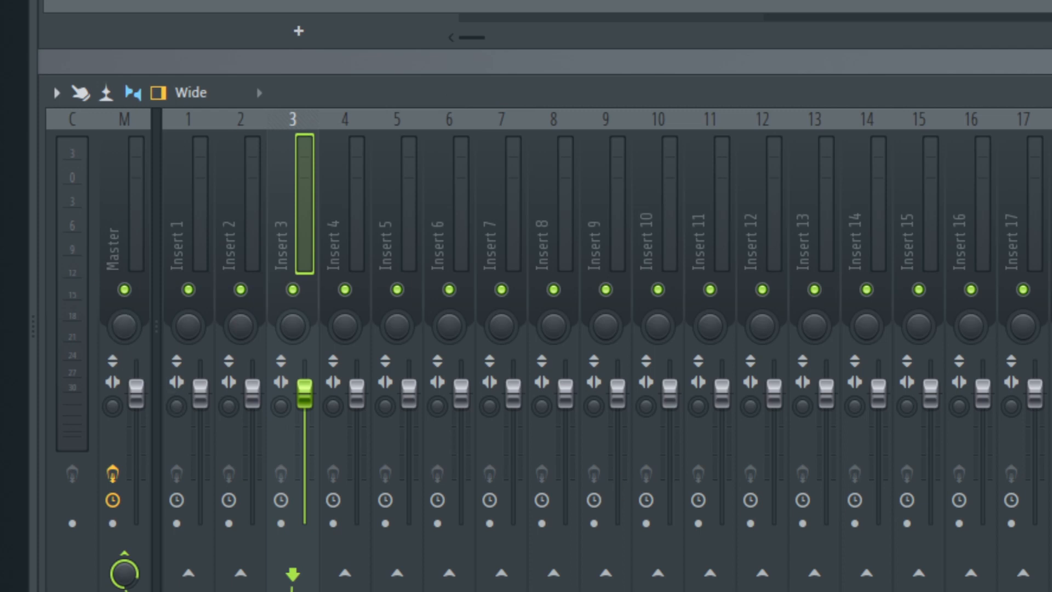
mouse_move(413, 227)
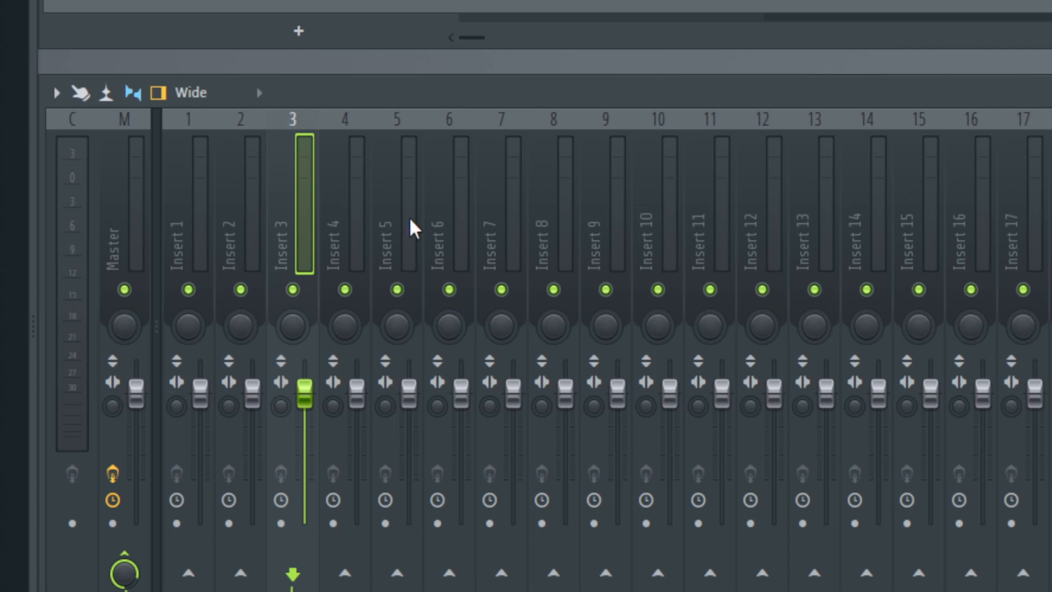
mouse_move(394, 232)
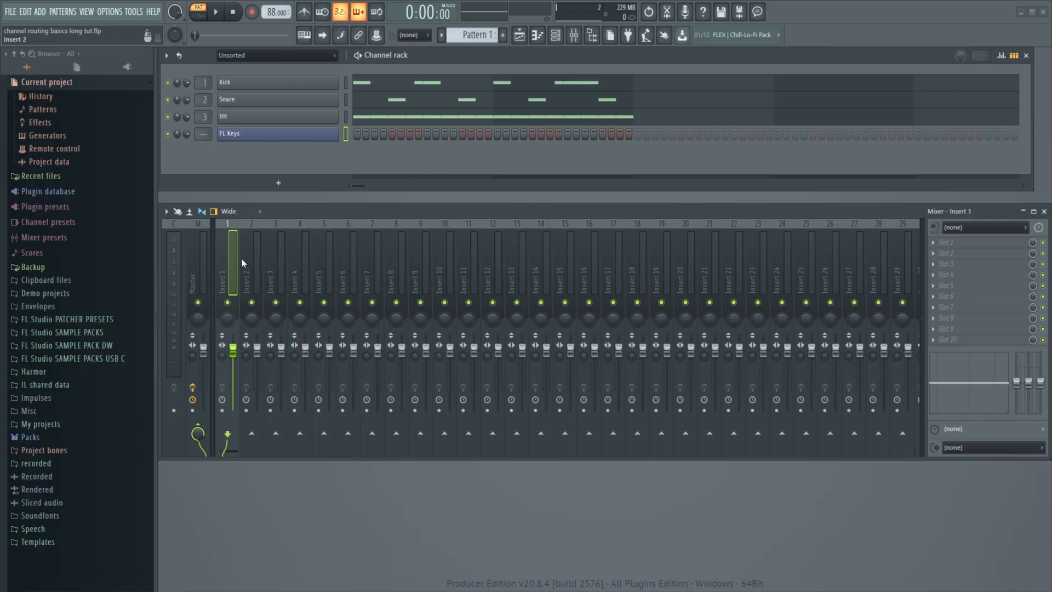
mouse_move(249, 272)
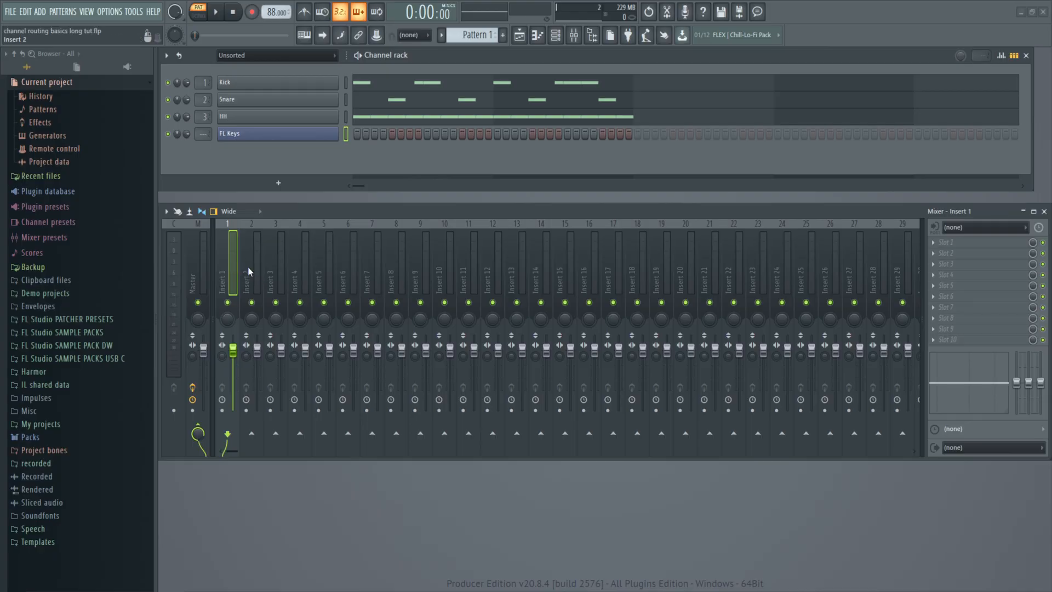
Step: Audition the Kick, Snare, HH and FL Keys pattern, stop, and select the master mixer track
left_click(215, 12)
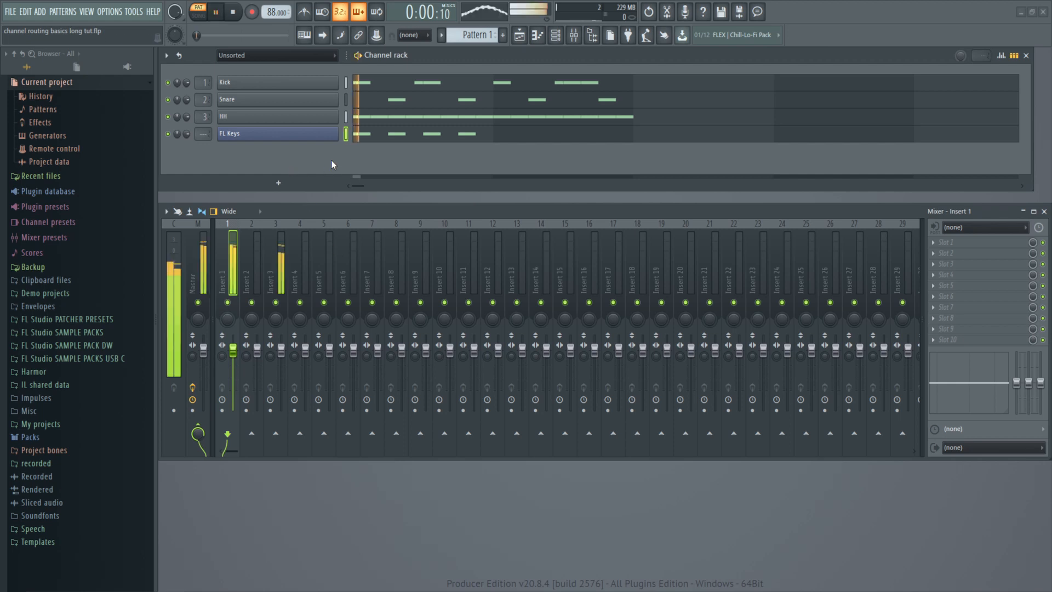
left_click(215, 12)
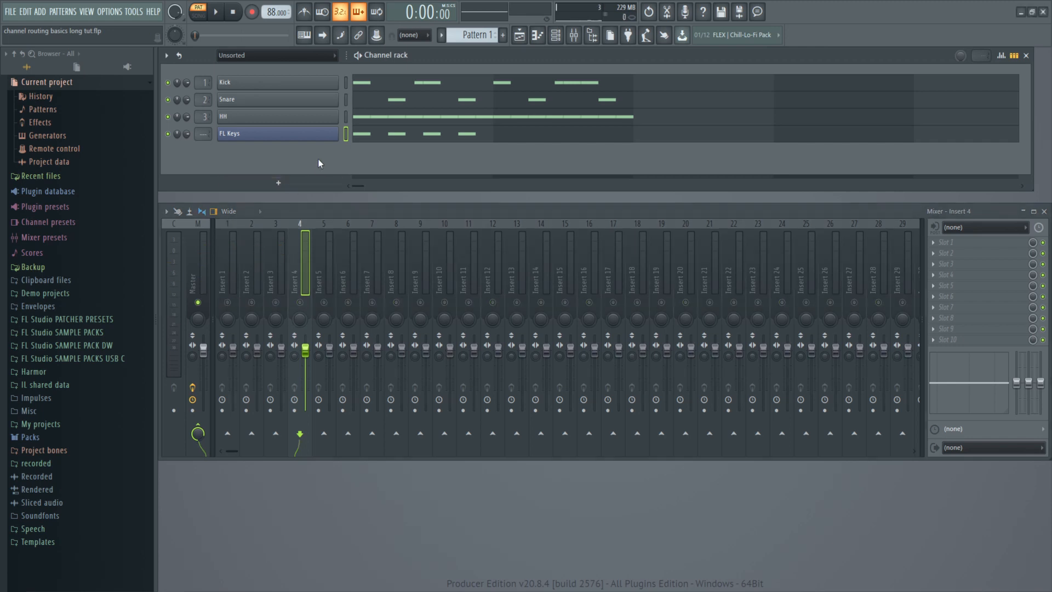
left_click(215, 12)
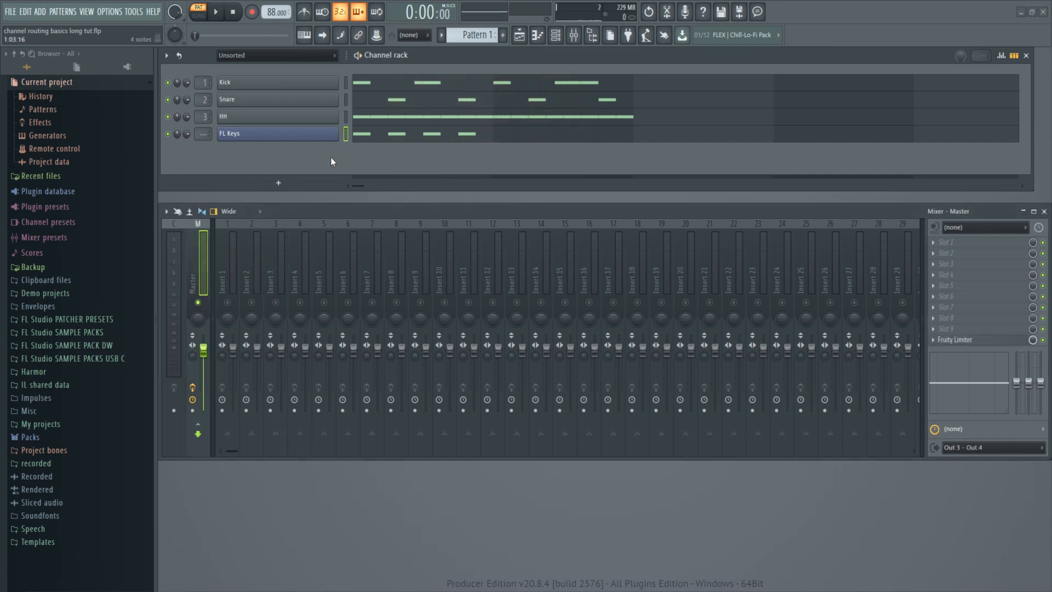
left_click(777, 35)
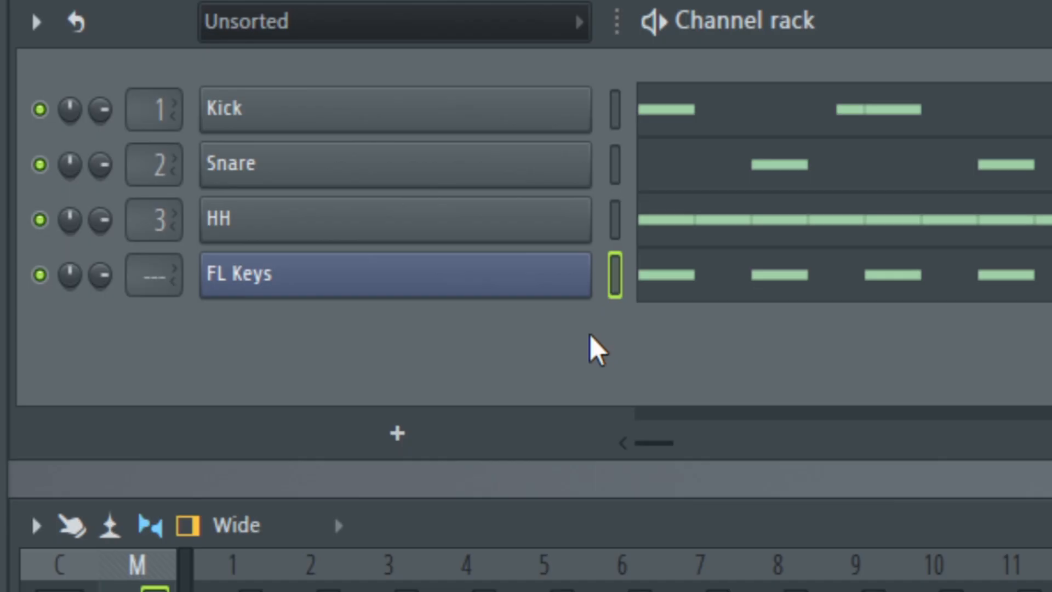
mouse_move(125, 319)
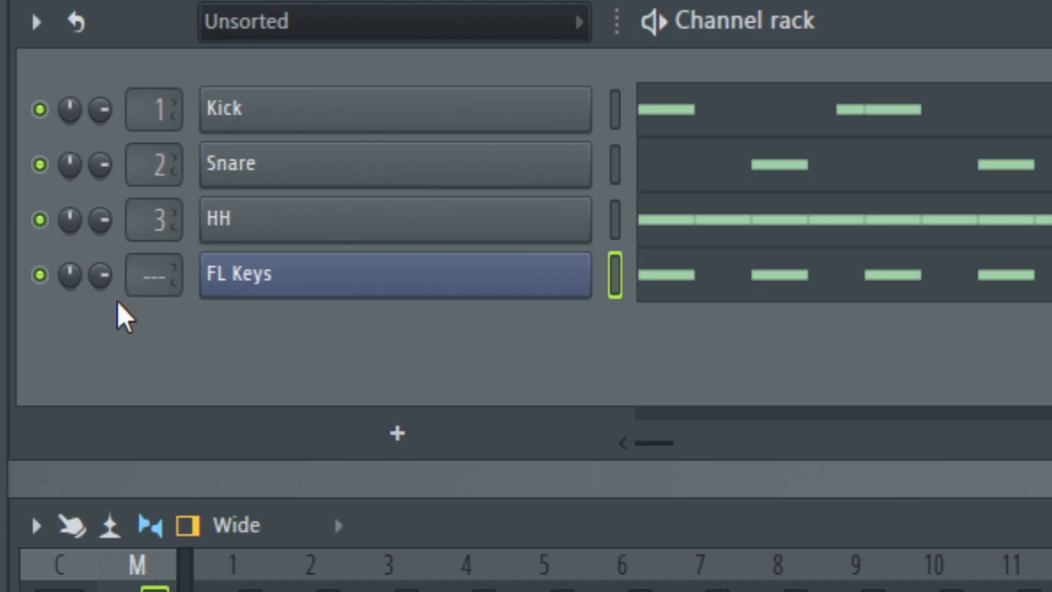
mouse_move(187, 335)
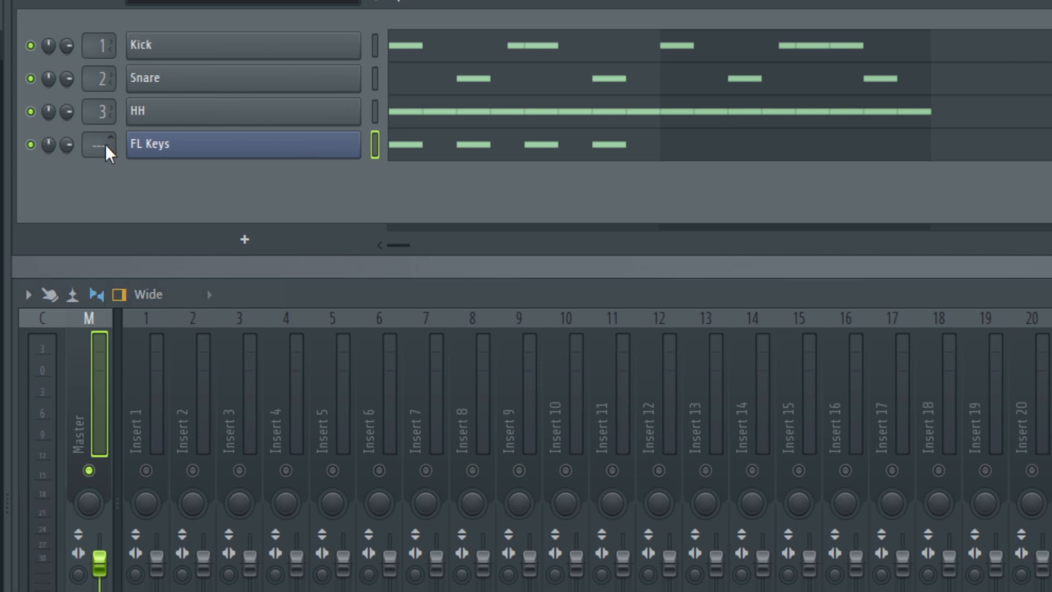
right_click(101, 143)
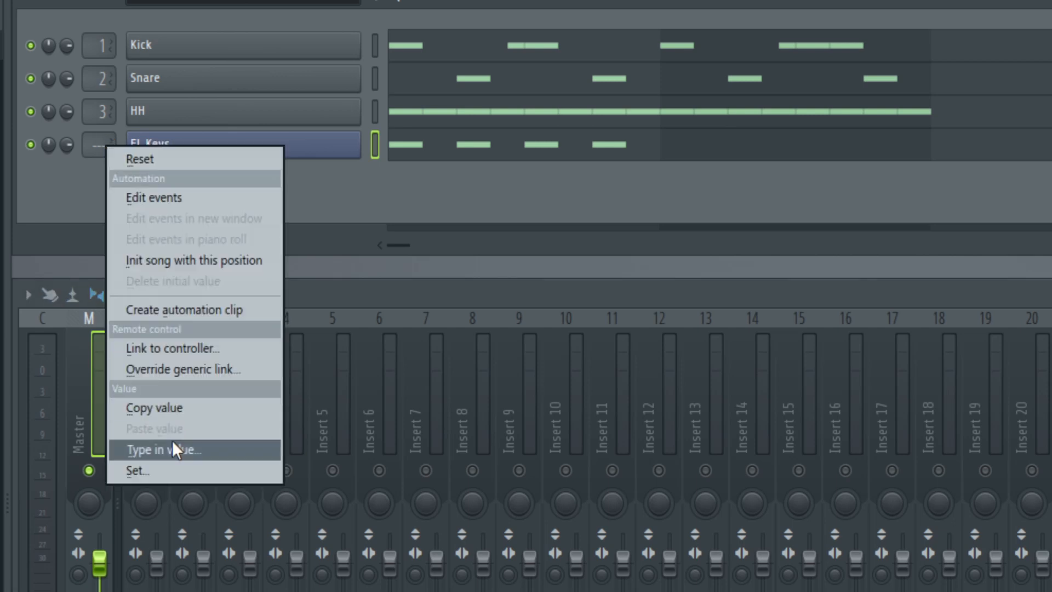
left_click(163, 449)
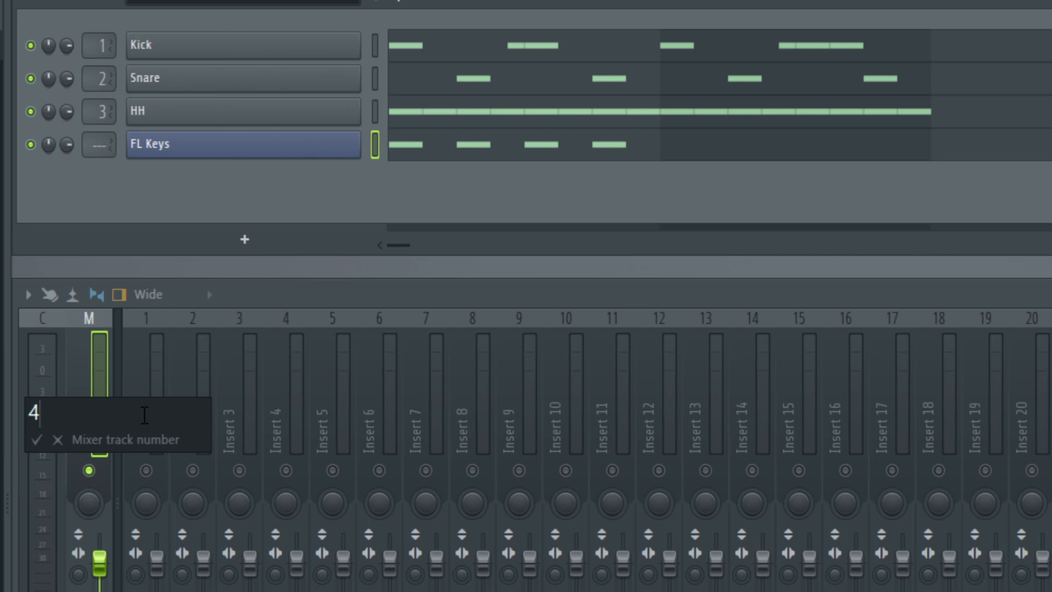
key("Return")
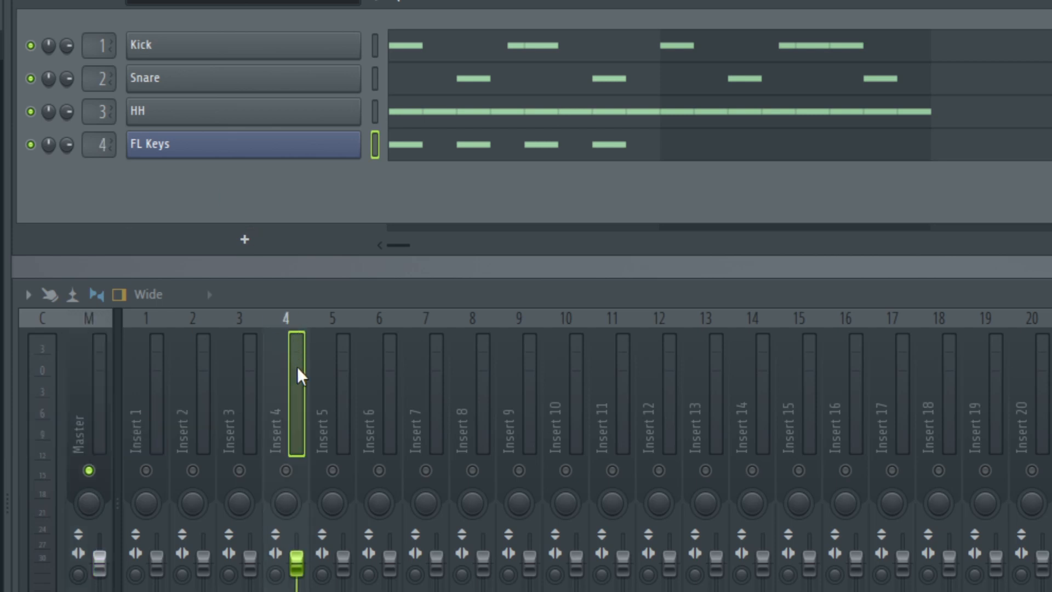
mouse_move(297, 405)
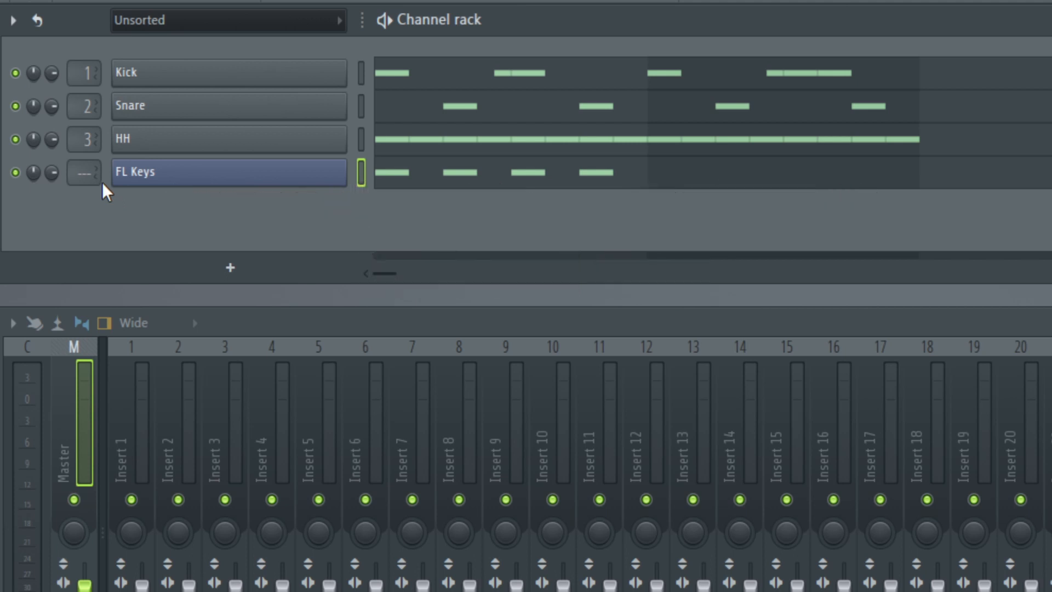
mouse_move(108, 188)
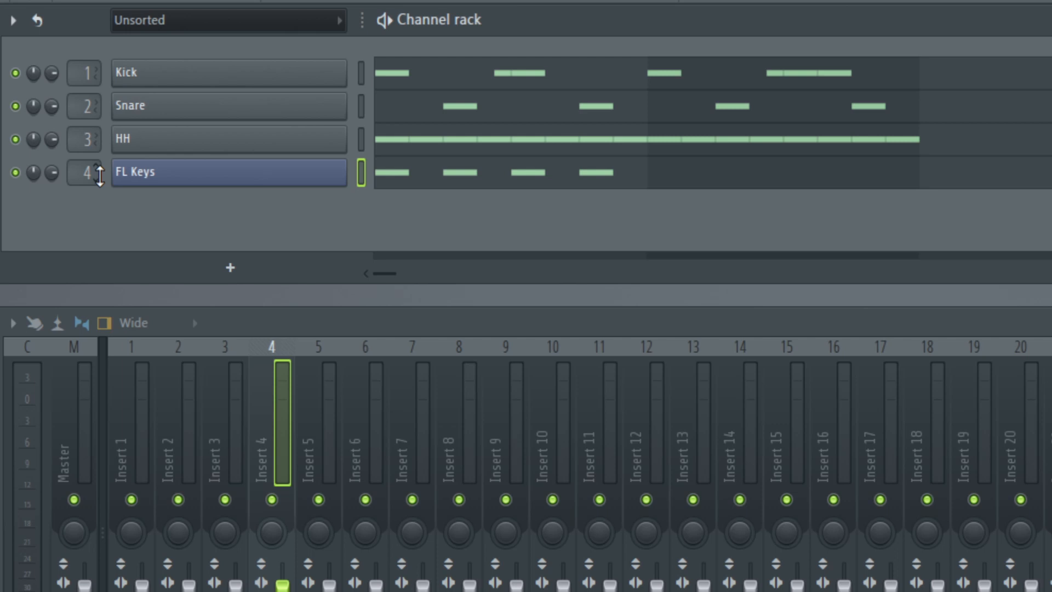
mouse_move(272, 469)
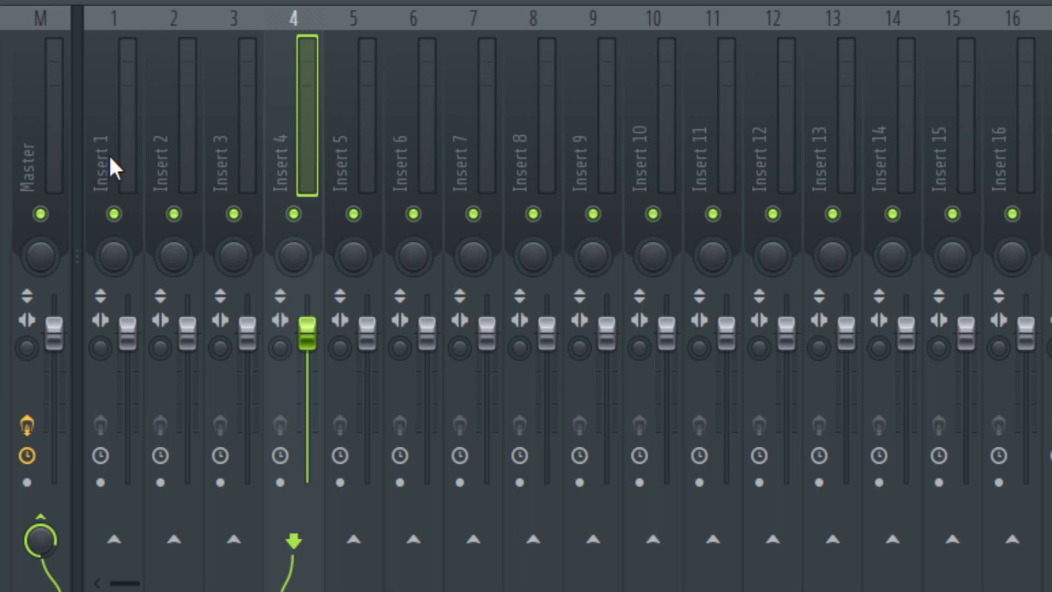
mouse_move(308, 170)
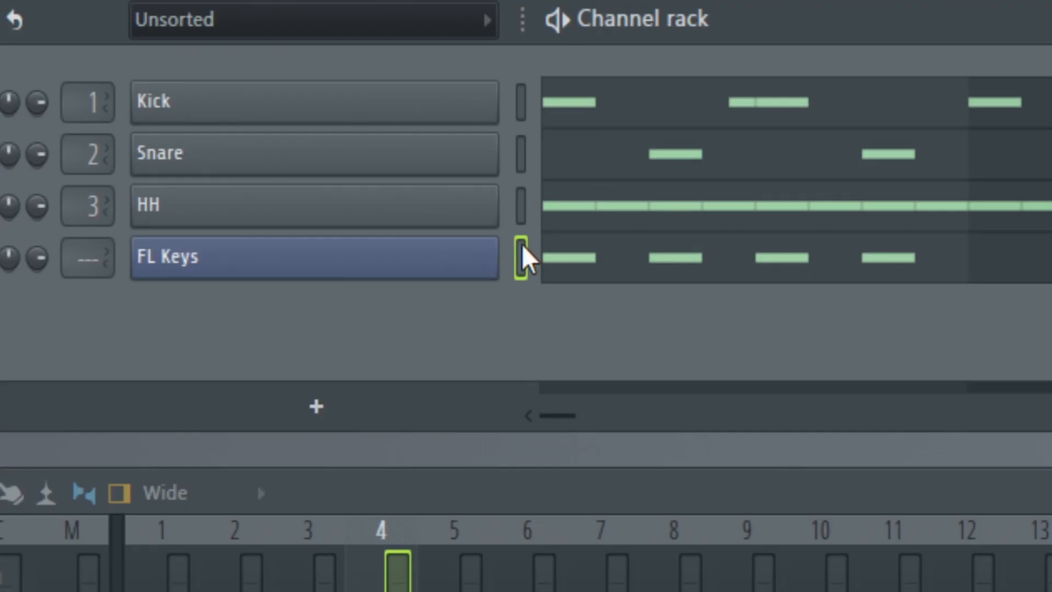
mouse_move(527, 282)
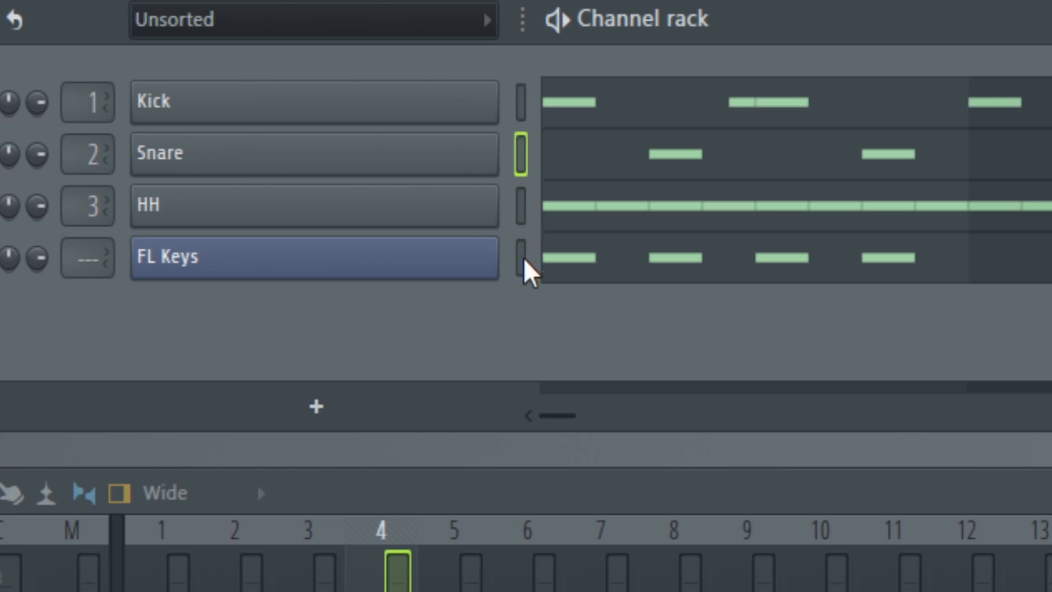
Step: Select only the FL Keys channel in the Channel Rack
left_click(522, 257)
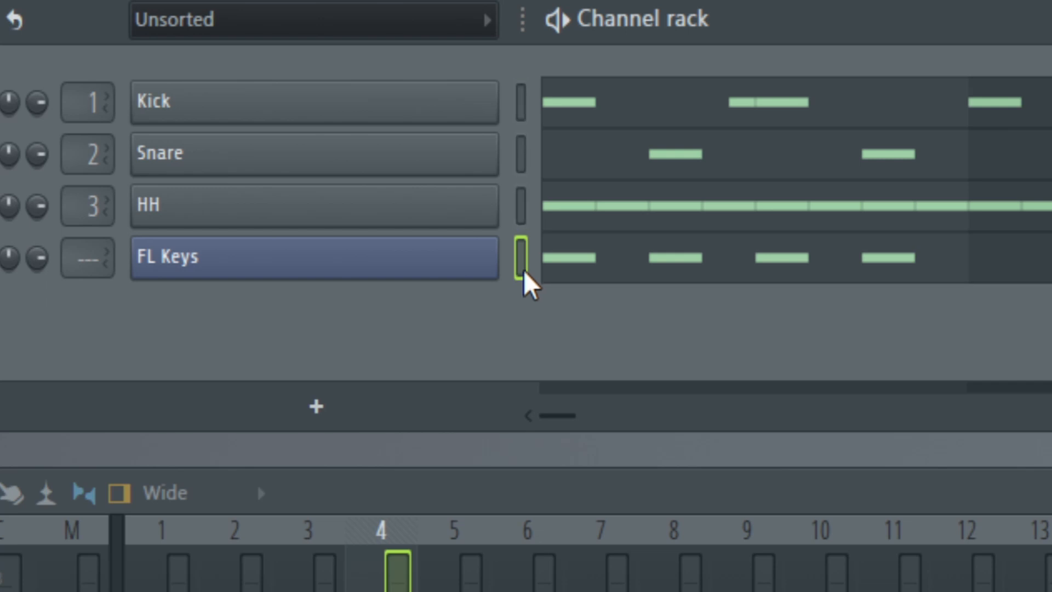
mouse_move(529, 285)
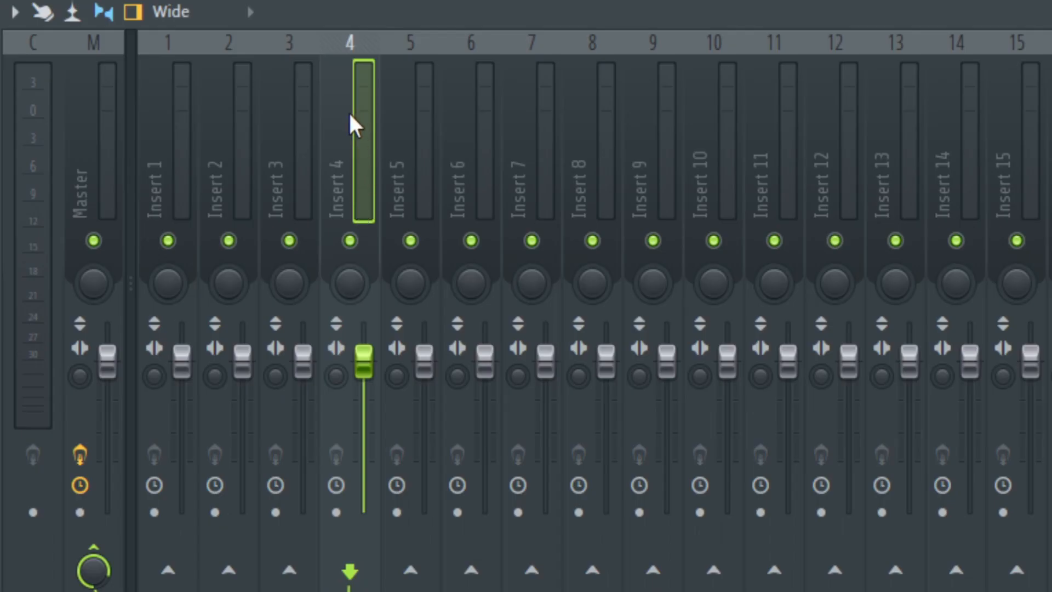
Step: Route the selected FL Keys channel to mixer insert 4
right_click(349, 134)
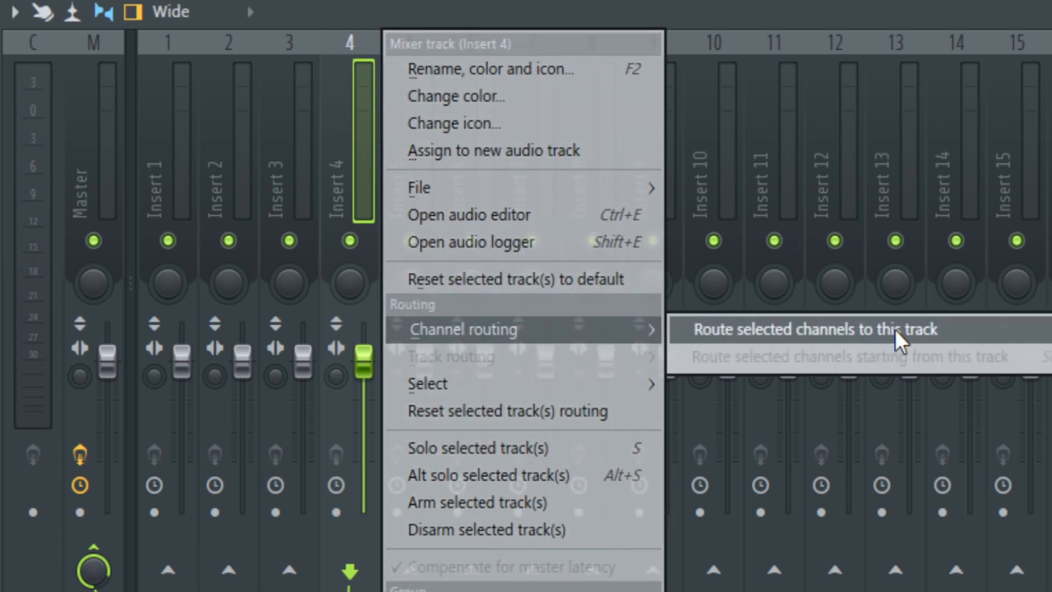
left_click(809, 328)
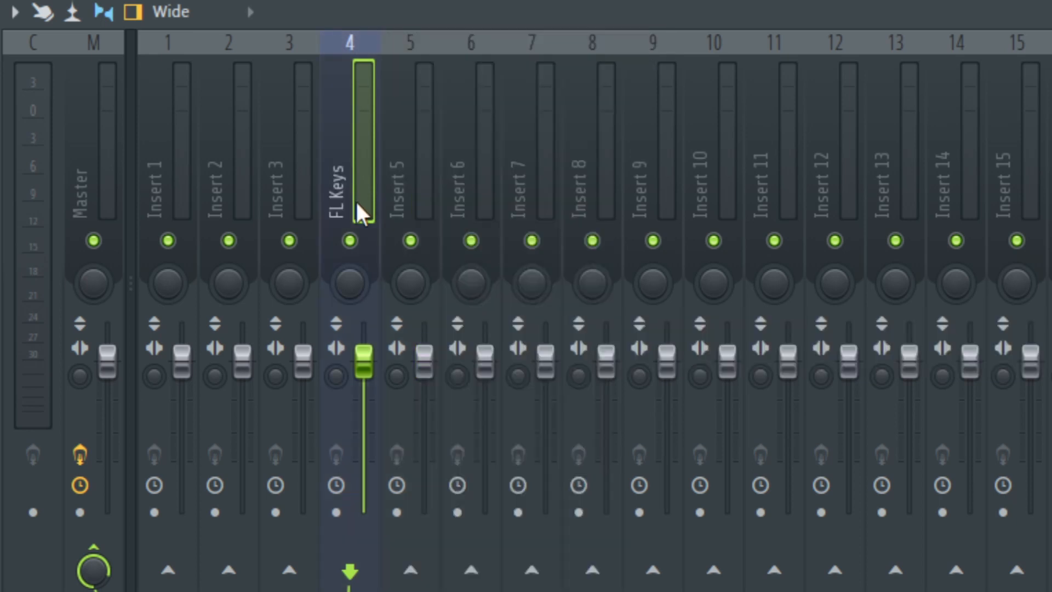
mouse_move(364, 170)
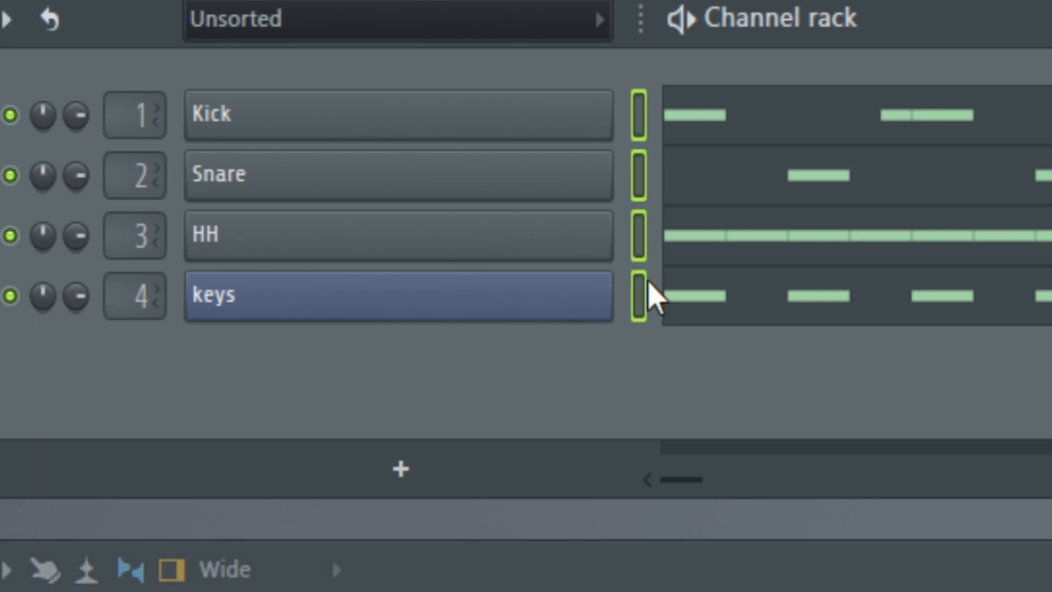
mouse_move(647, 161)
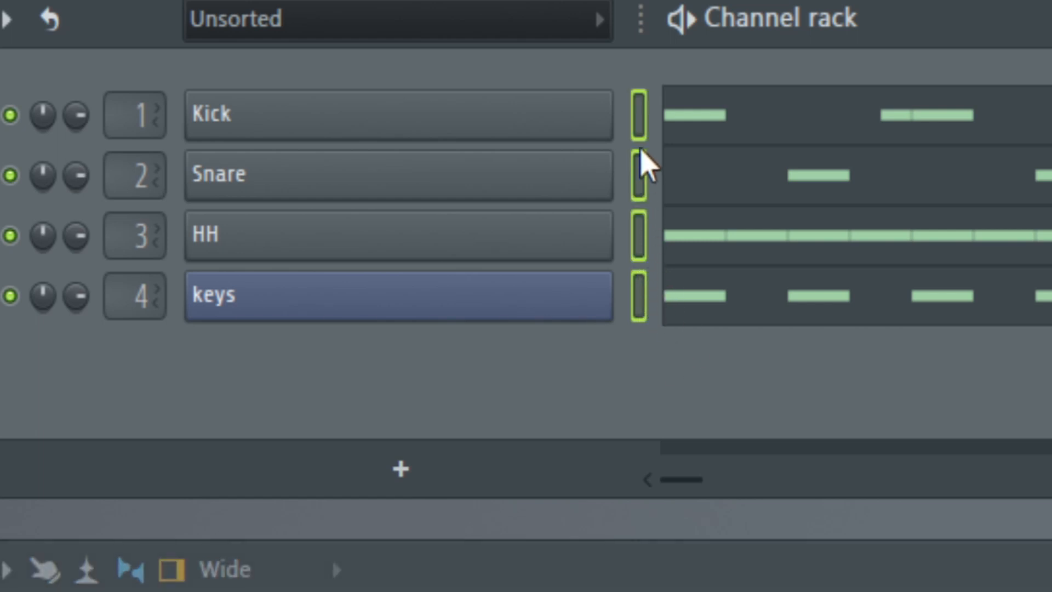
mouse_move(649, 332)
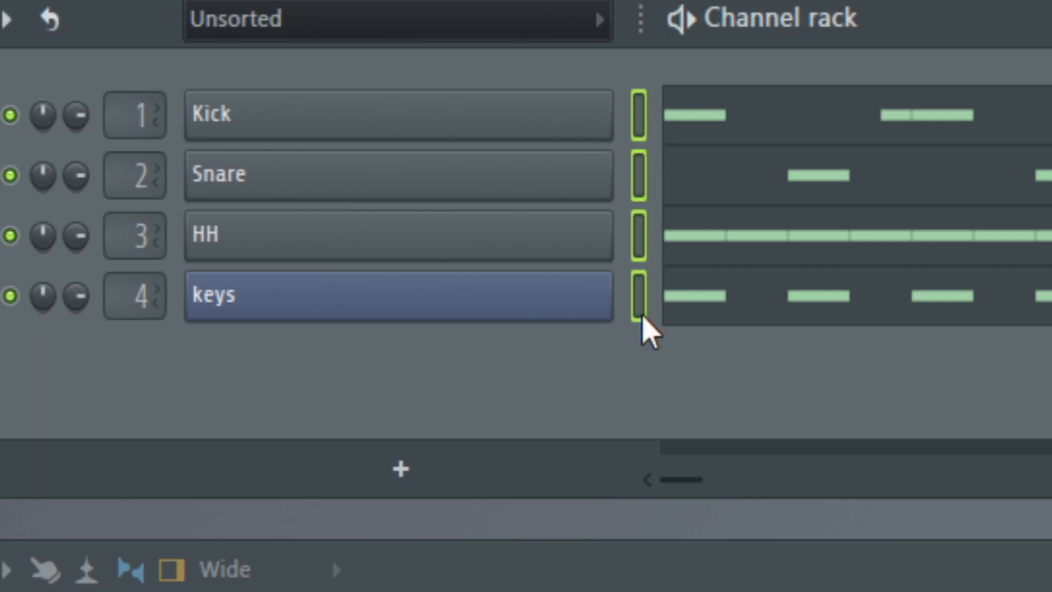
Step: Route all four selected channels, Kick, Snare, HH and FL Keys, to insert 4
right_click(299, 275)
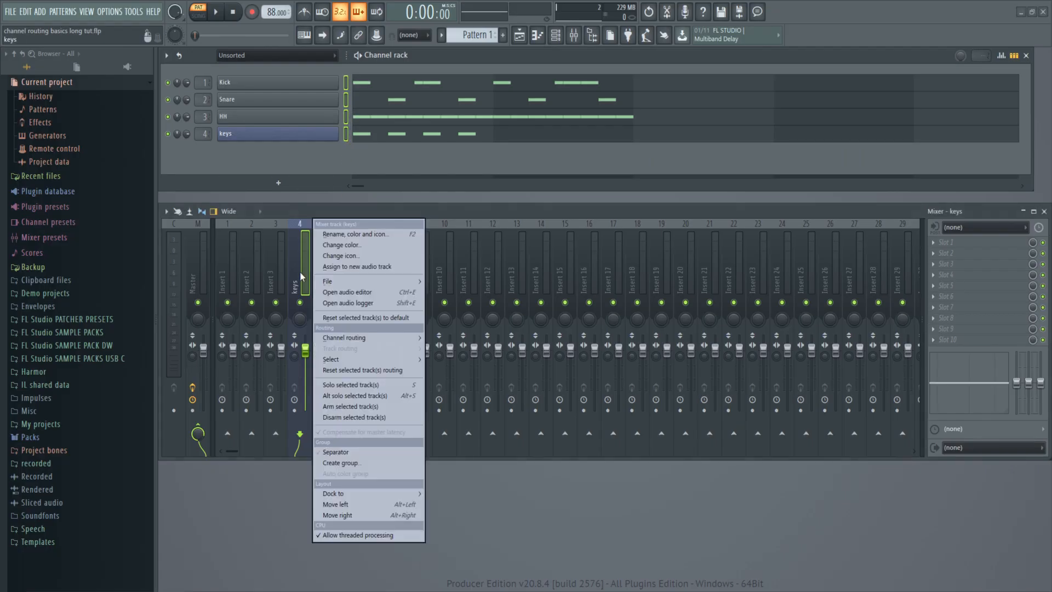
mouse_move(344, 337)
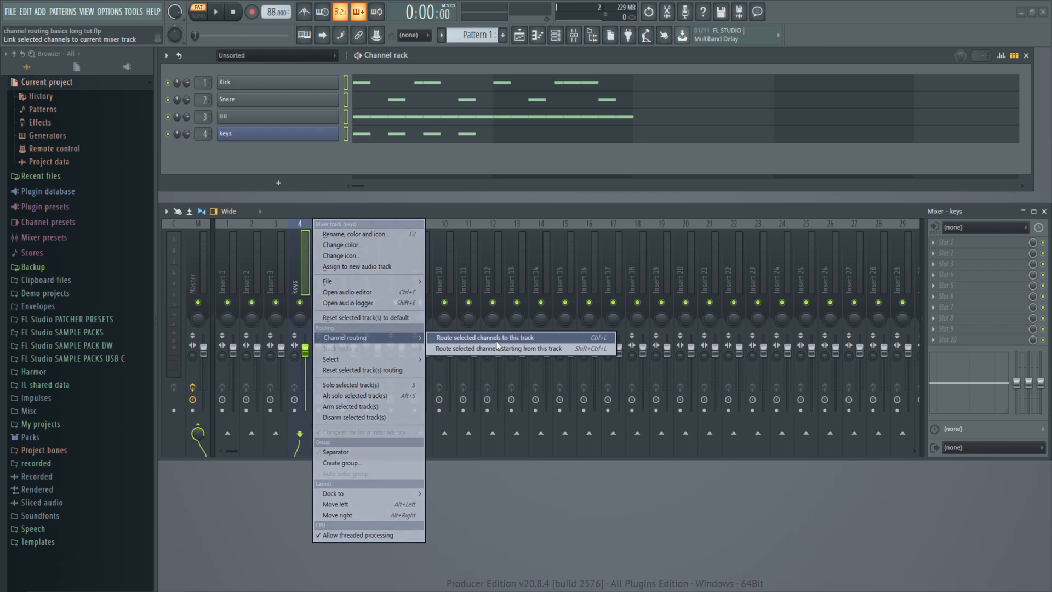
mouse_move(487, 341)
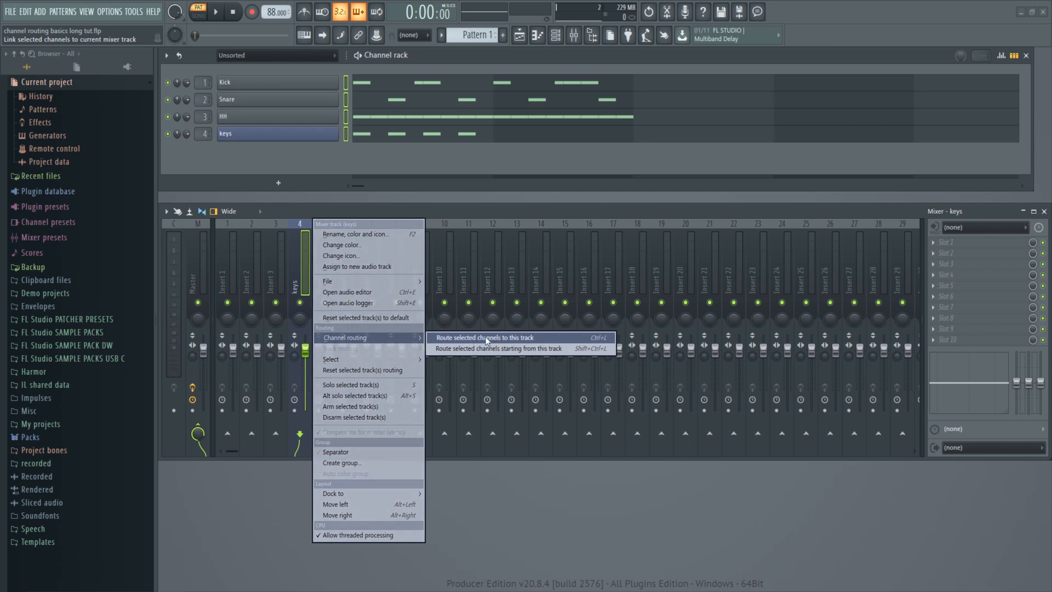
mouse_move(508, 340)
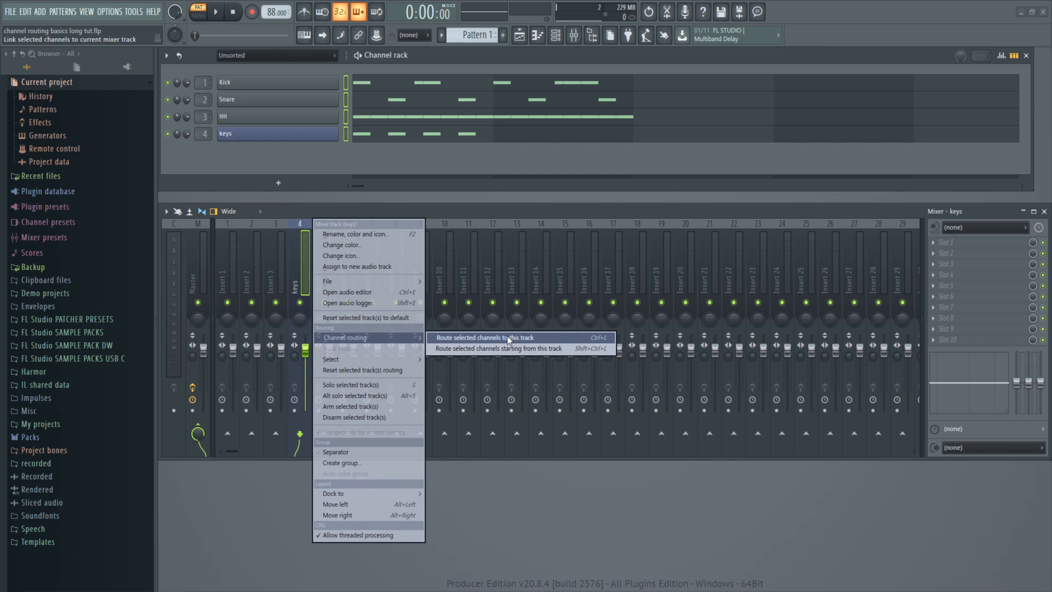
left_click(482, 337)
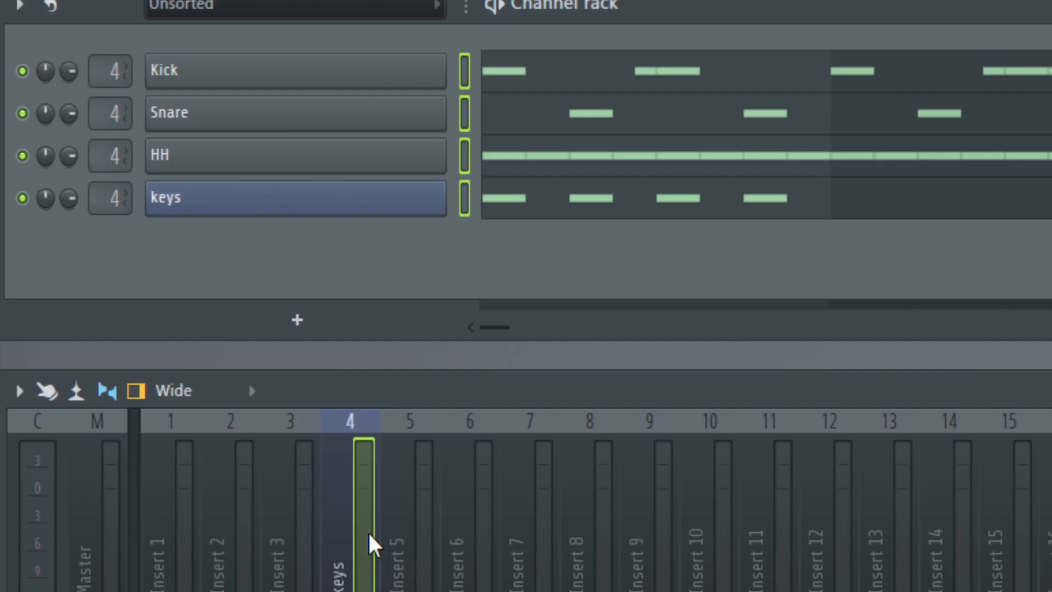
mouse_move(215, 197)
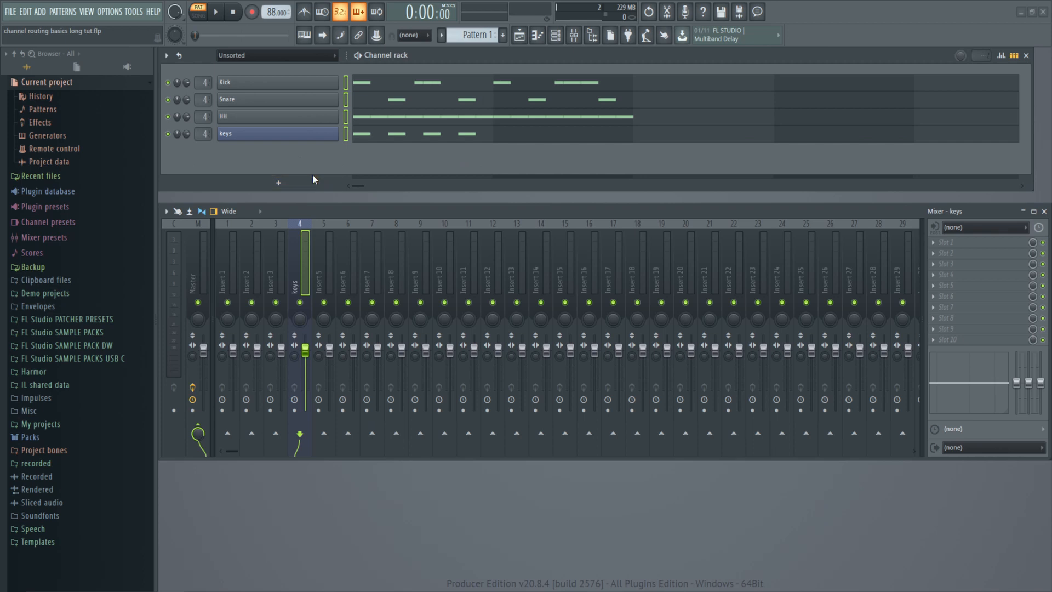
left_click(216, 12)
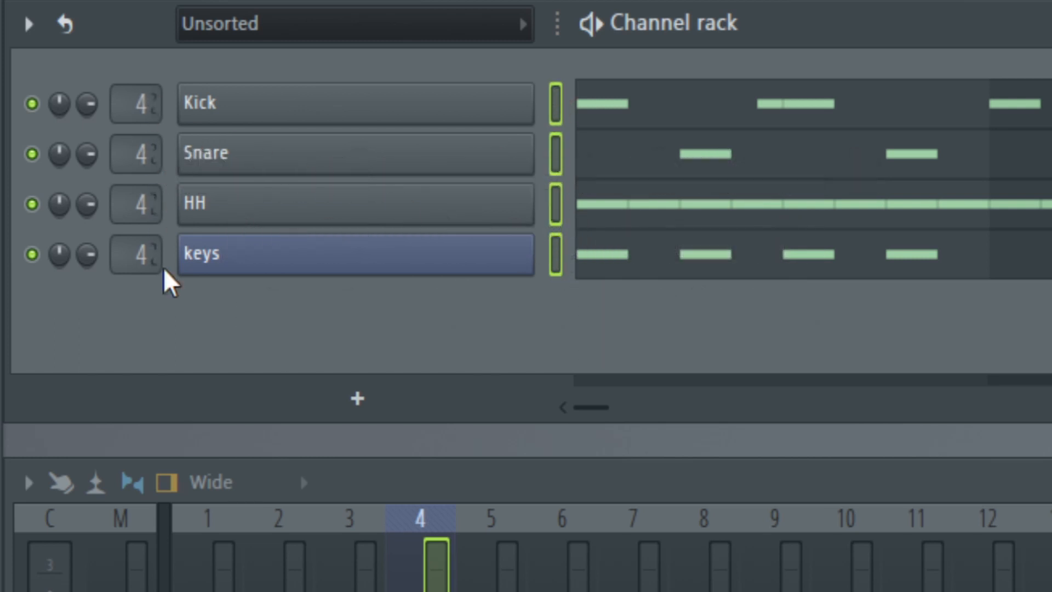
mouse_move(134, 104)
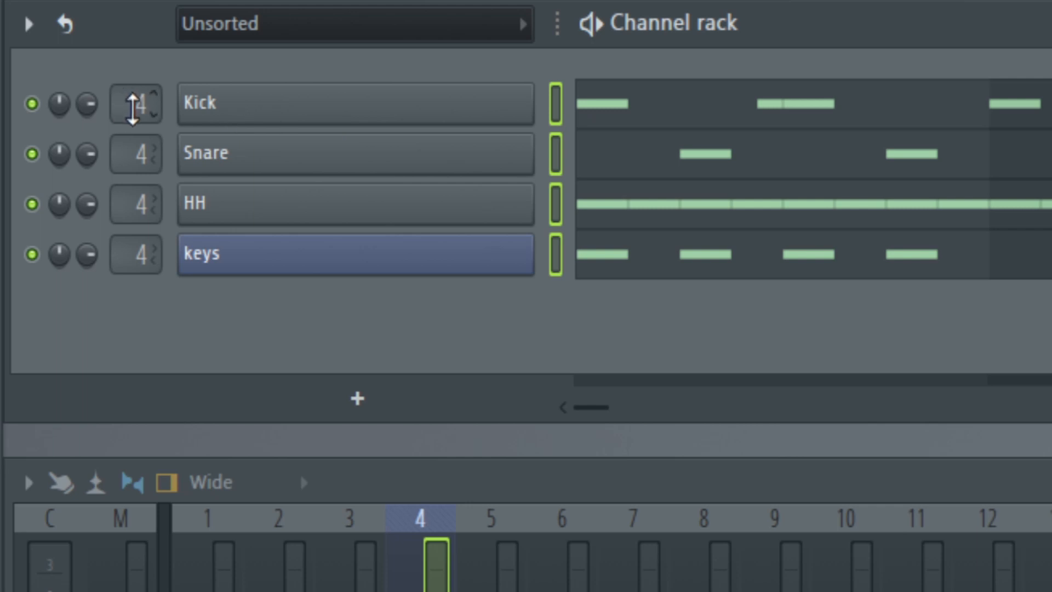
mouse_move(560, 285)
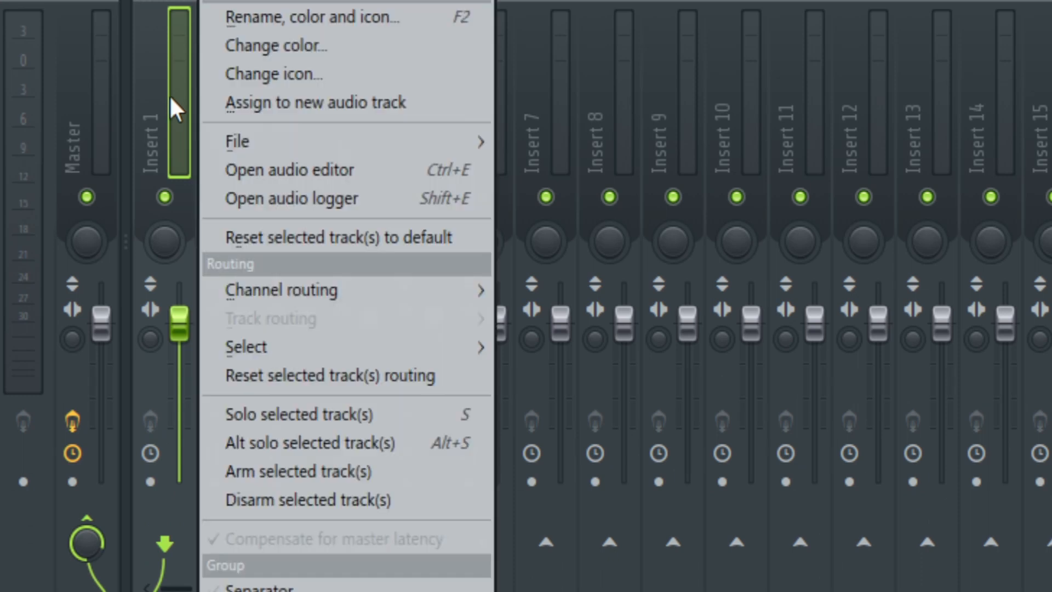
mouse_move(282, 290)
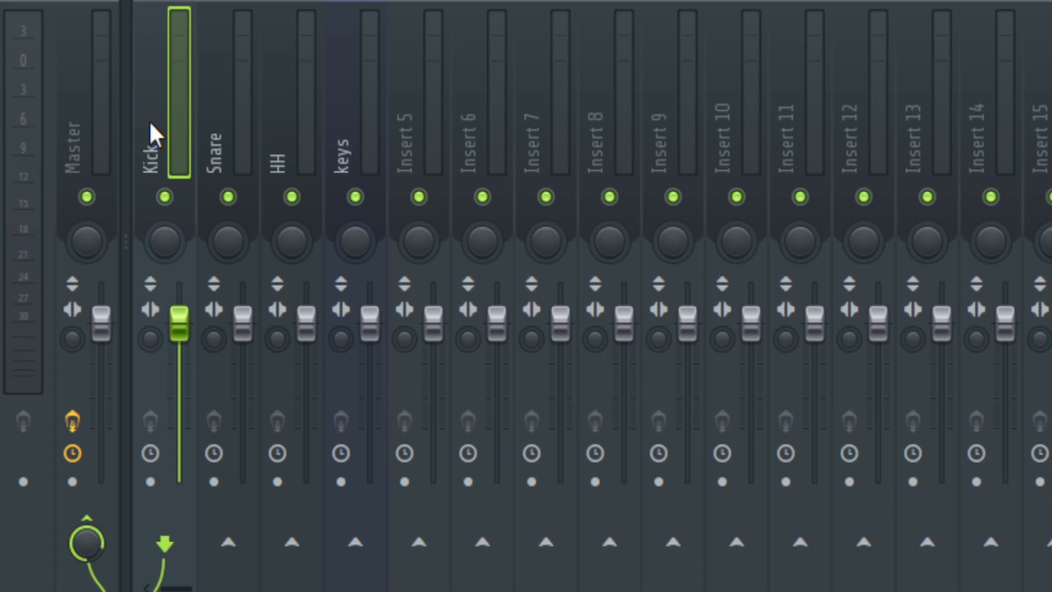
Step: Select the Kick and Snare mixer inserts
left_click(228, 147)
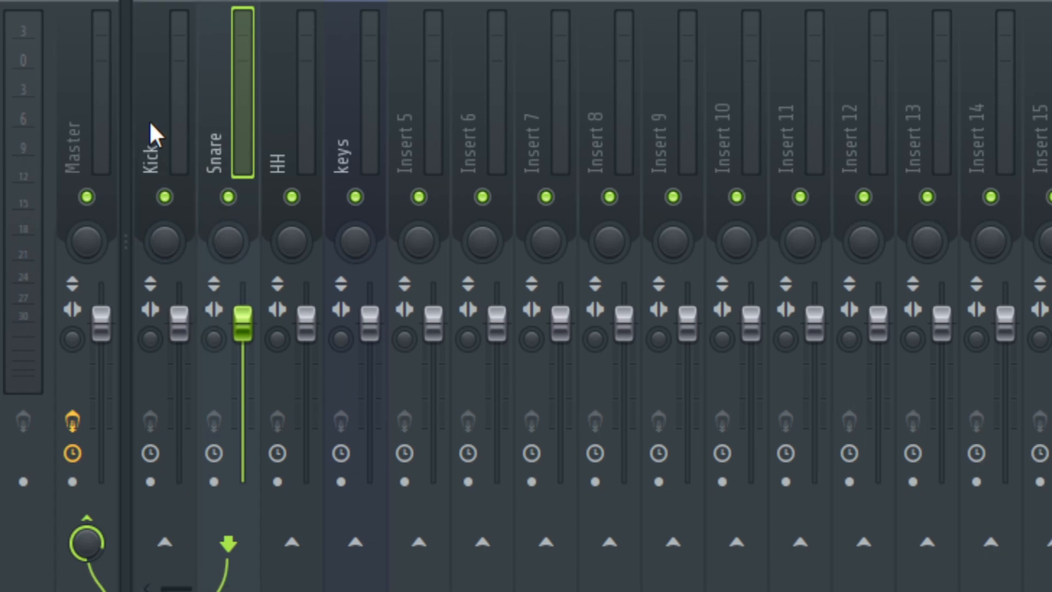
left_click(358, 143)
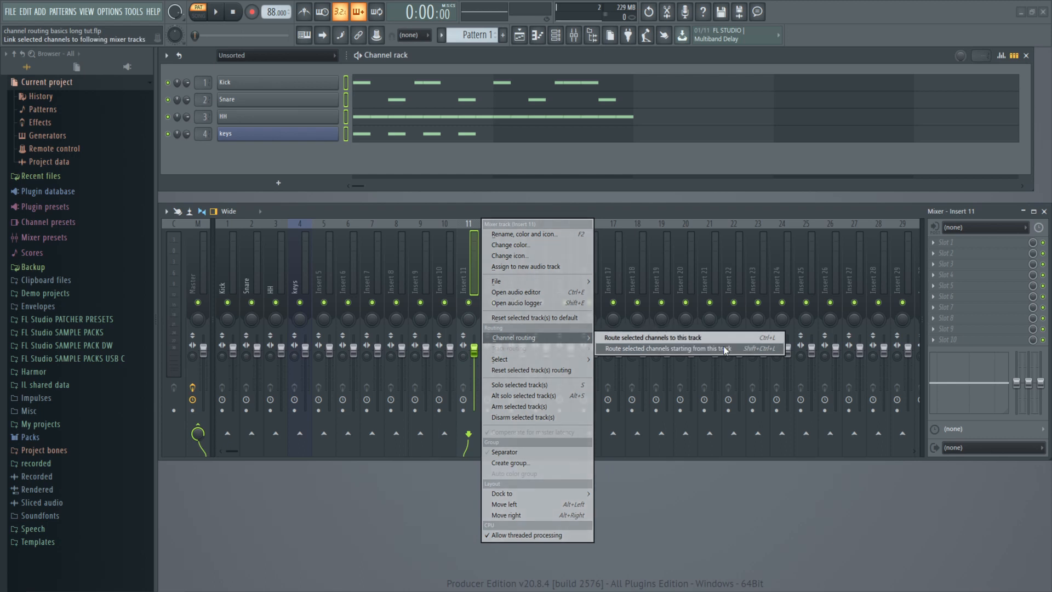
Step: Route the selected channels in order starting from mixer insert 11
left_click(663, 348)
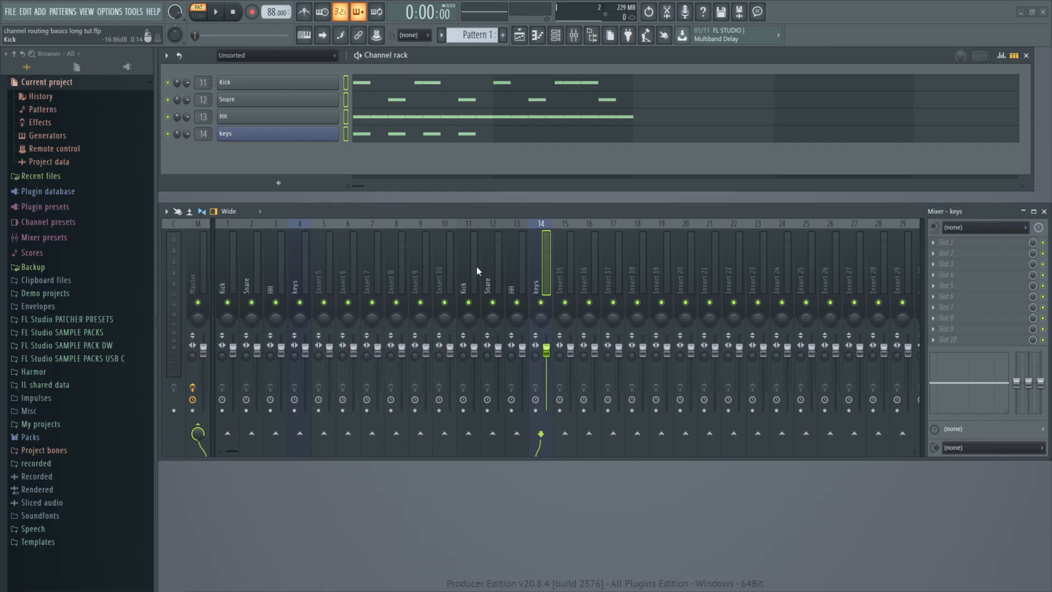
mouse_move(320, 275)
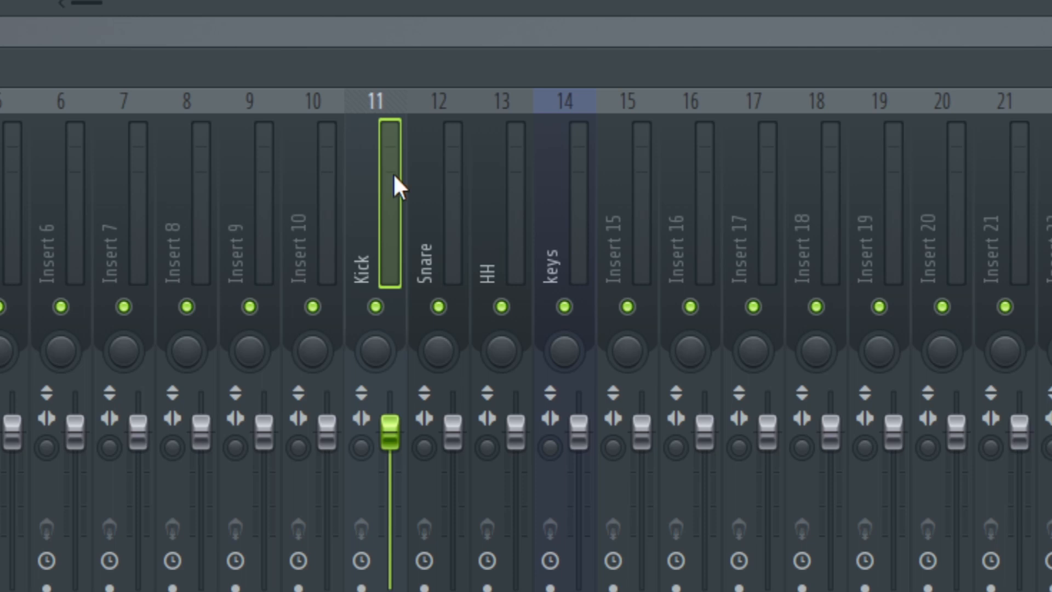
left_click(500, 201)
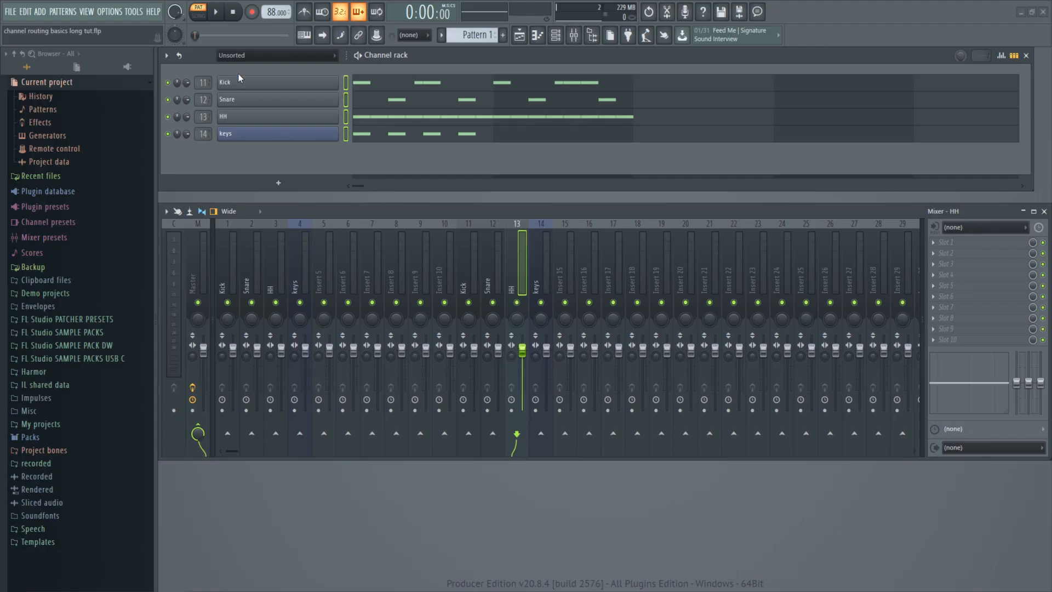
mouse_move(397, 155)
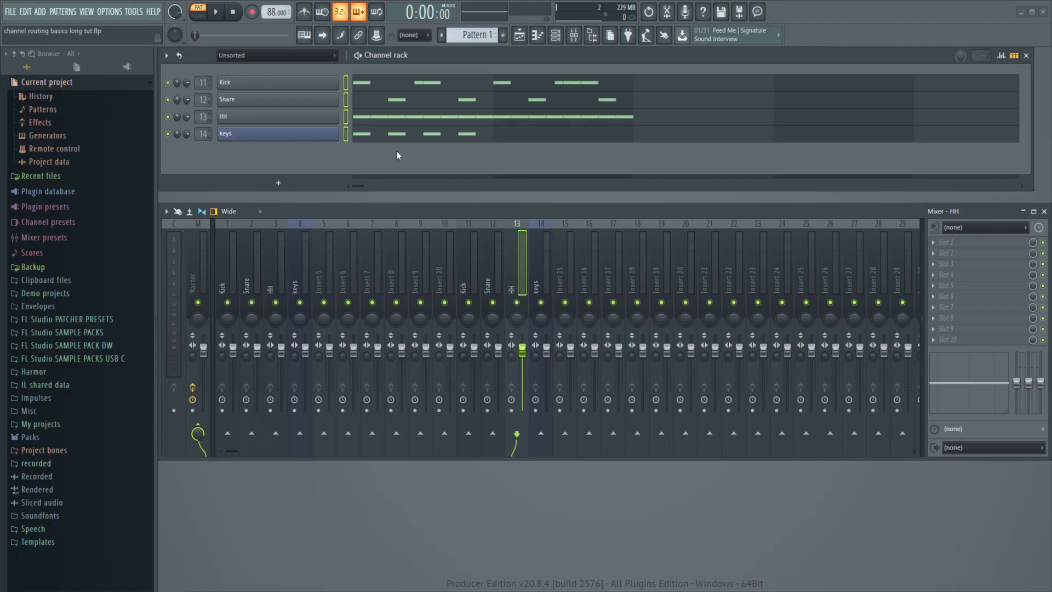
left_click(215, 11)
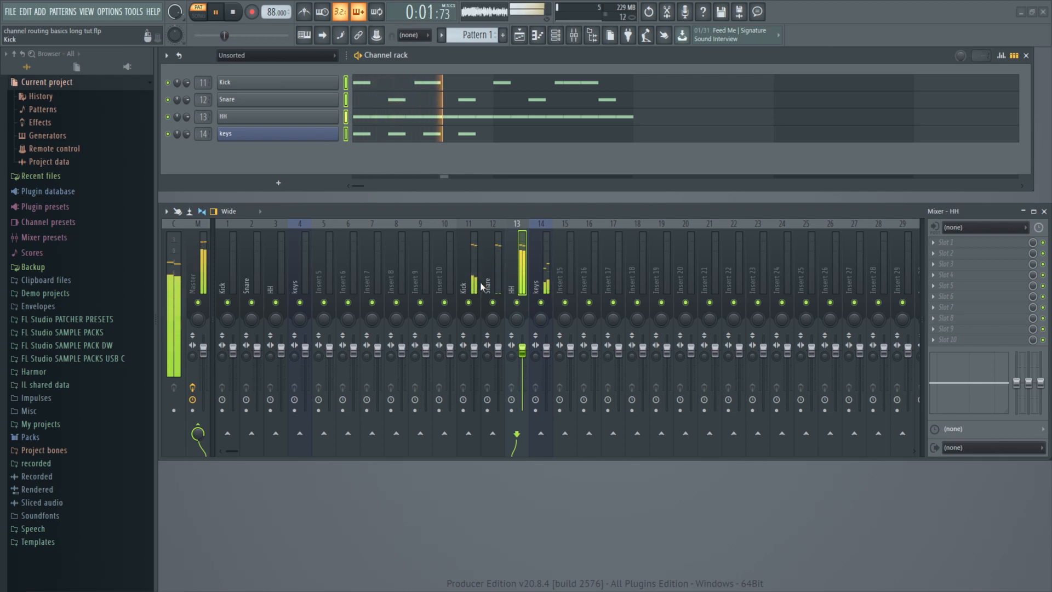
left_click(233, 12)
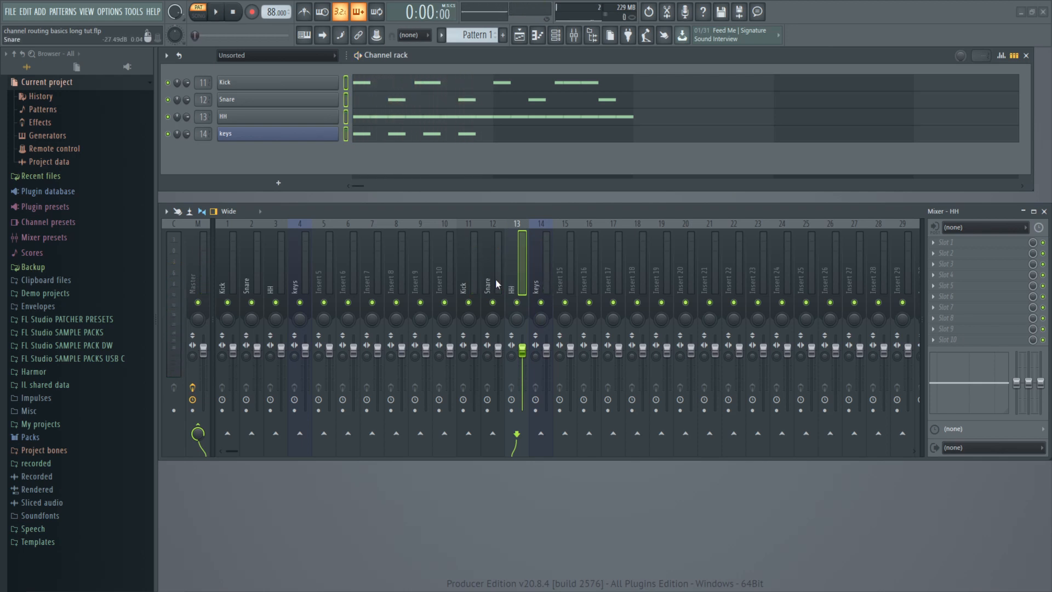